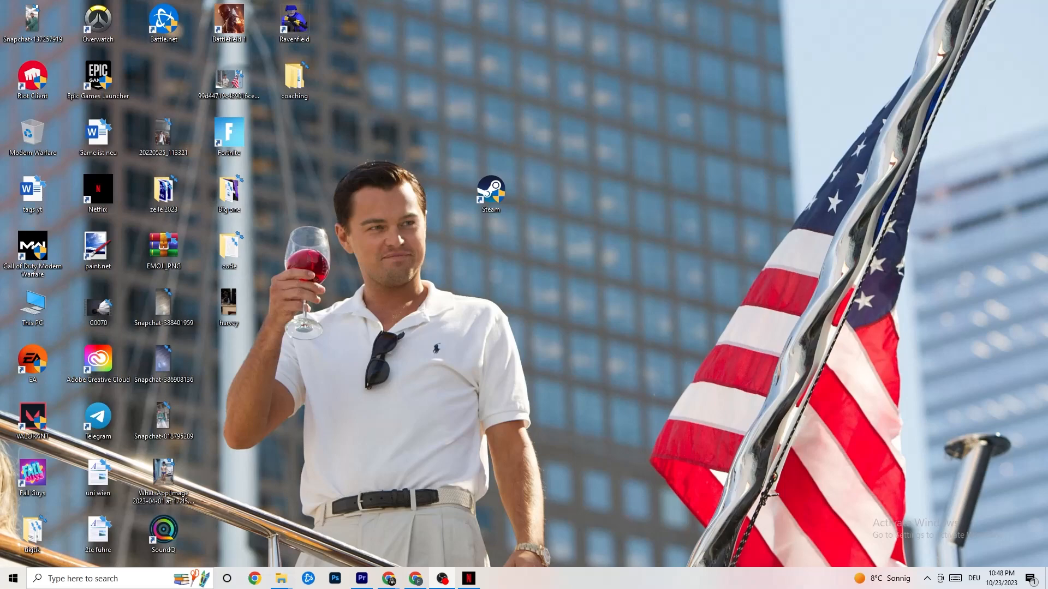
mouse_move(722, 218)
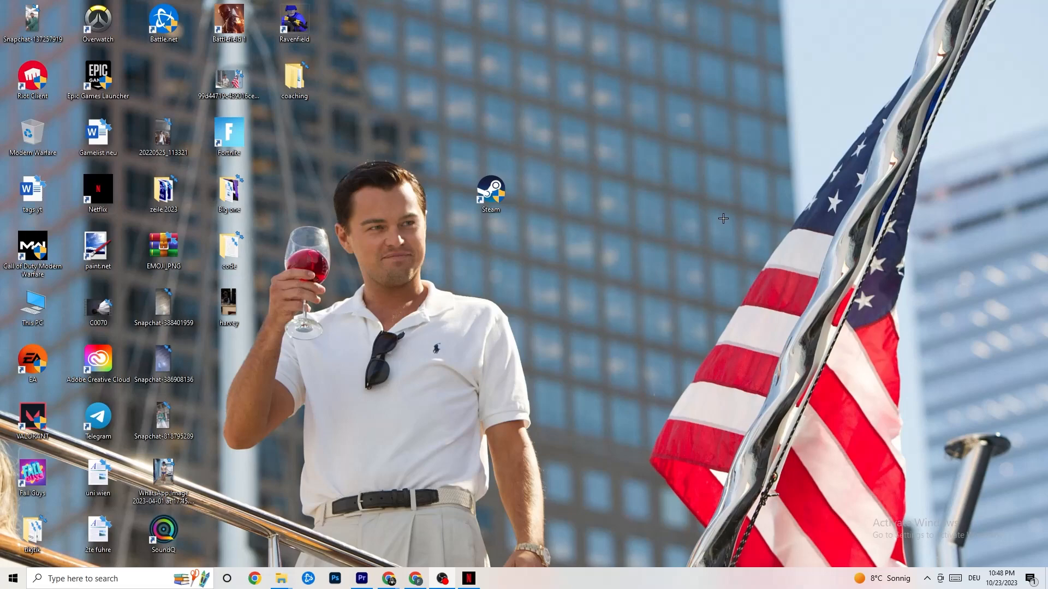
mouse_move(736, 194)
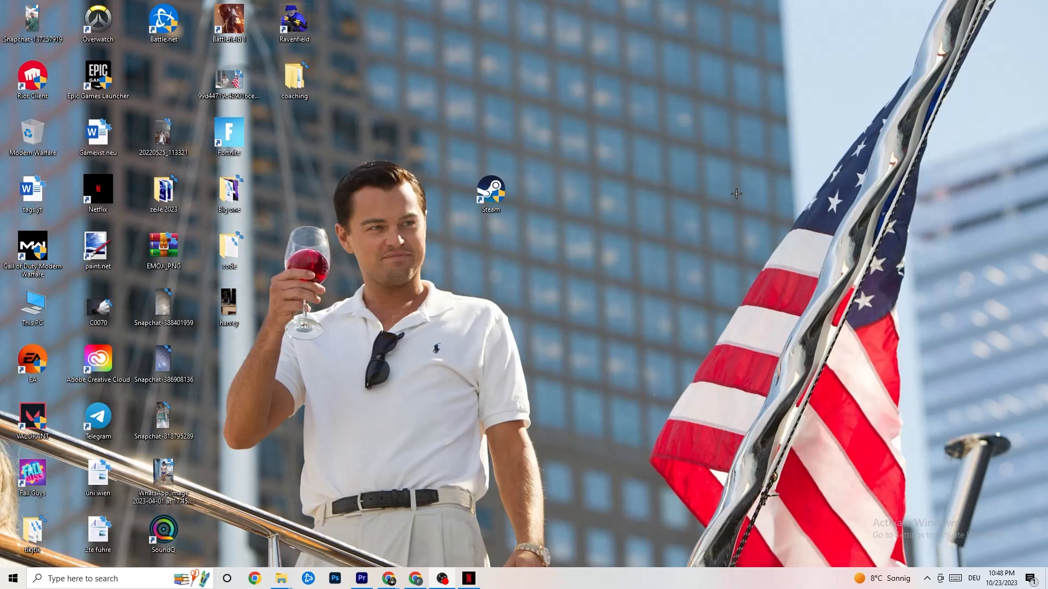
mouse_move(736, 185)
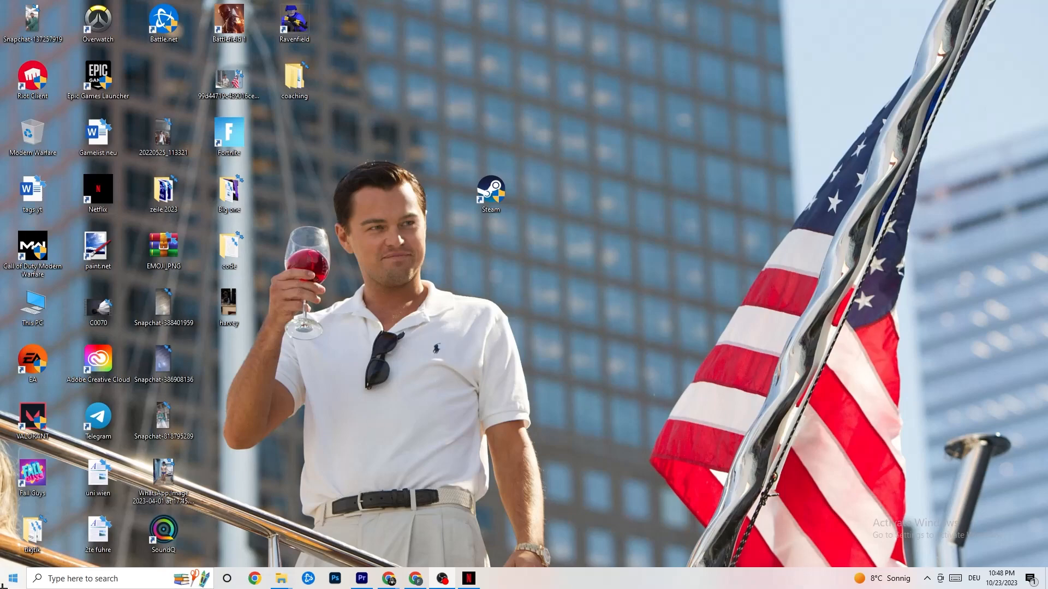
Step: Open Windows Settings from Start and go to Update & Security's Windows Update page
click(12, 578)
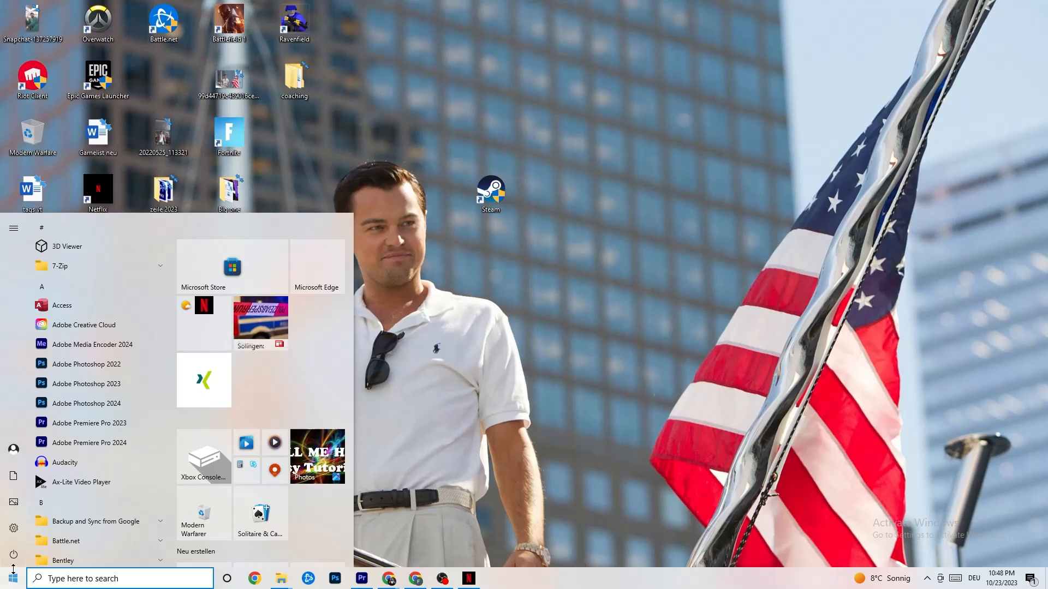
click(13, 527)
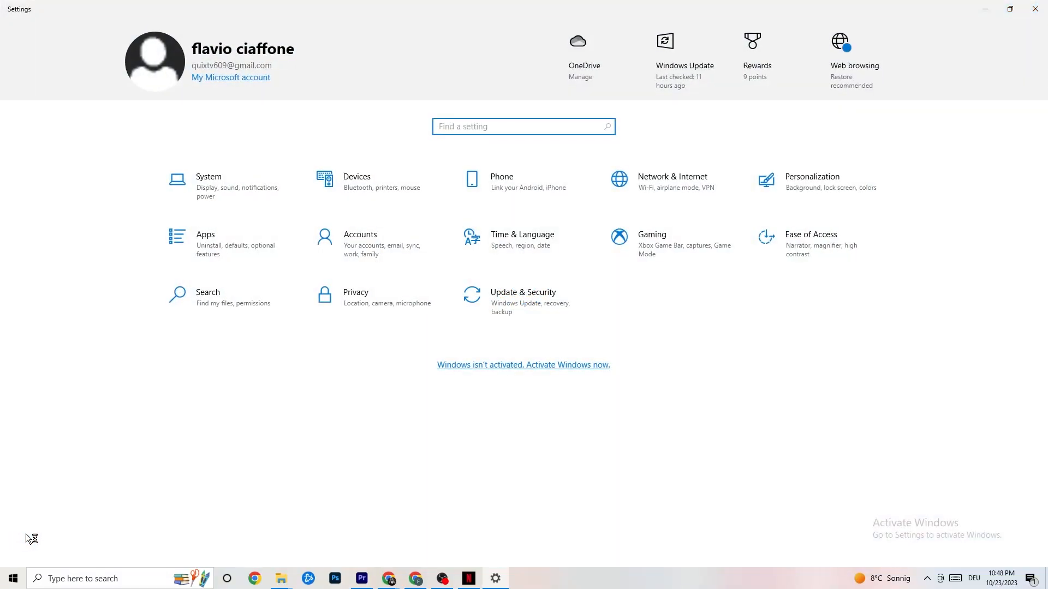
mouse_move(504, 317)
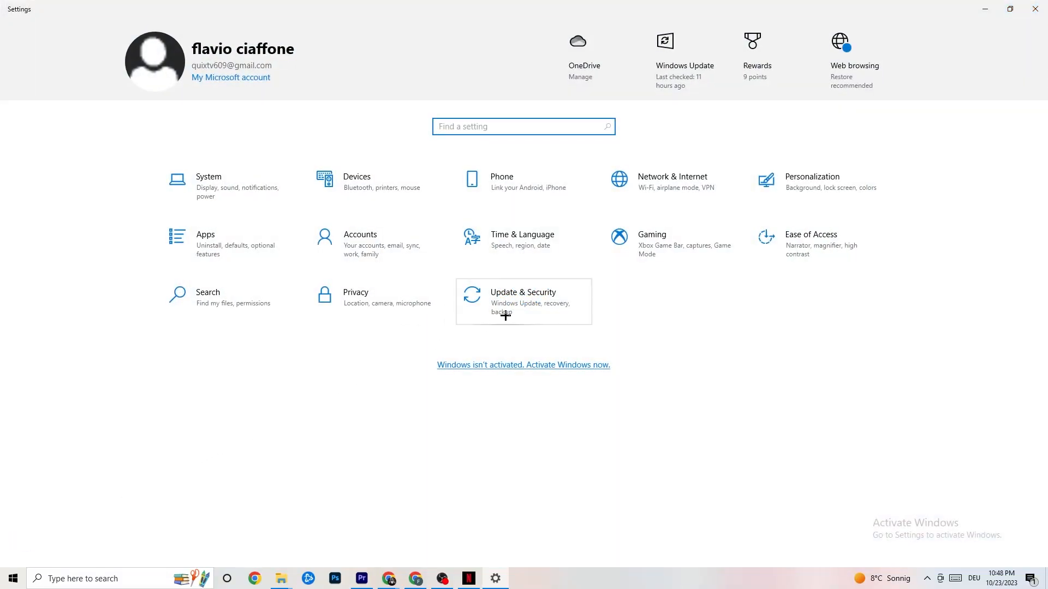
click(523, 301)
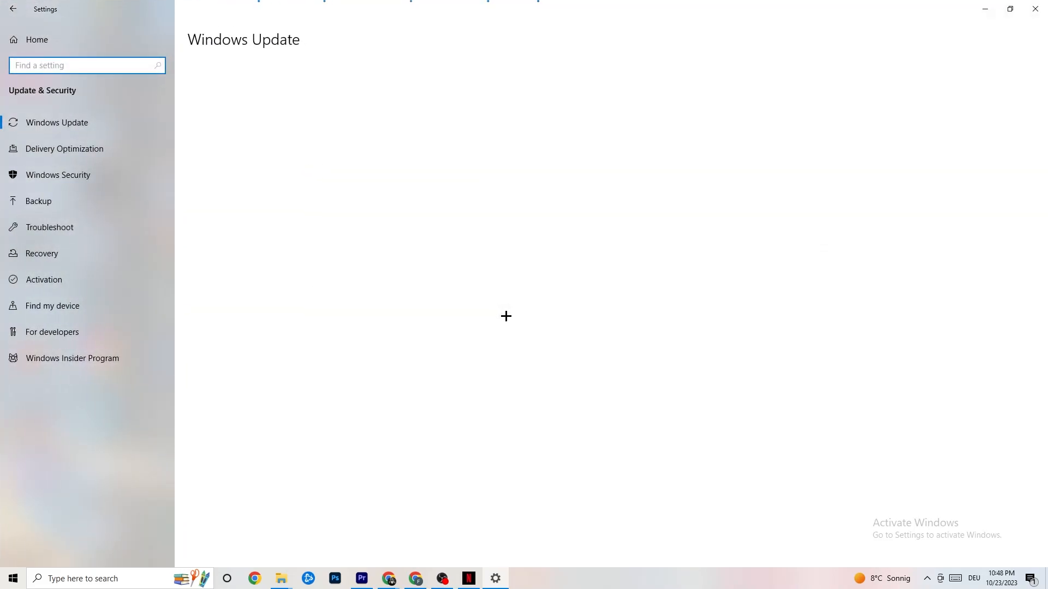
click(57, 122)
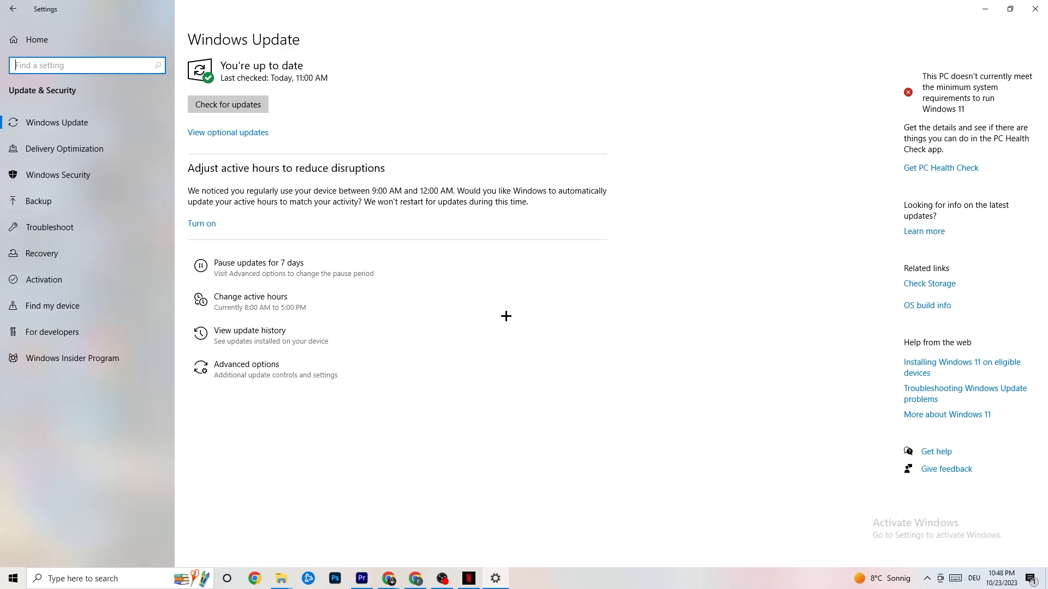
mouse_move(235, 104)
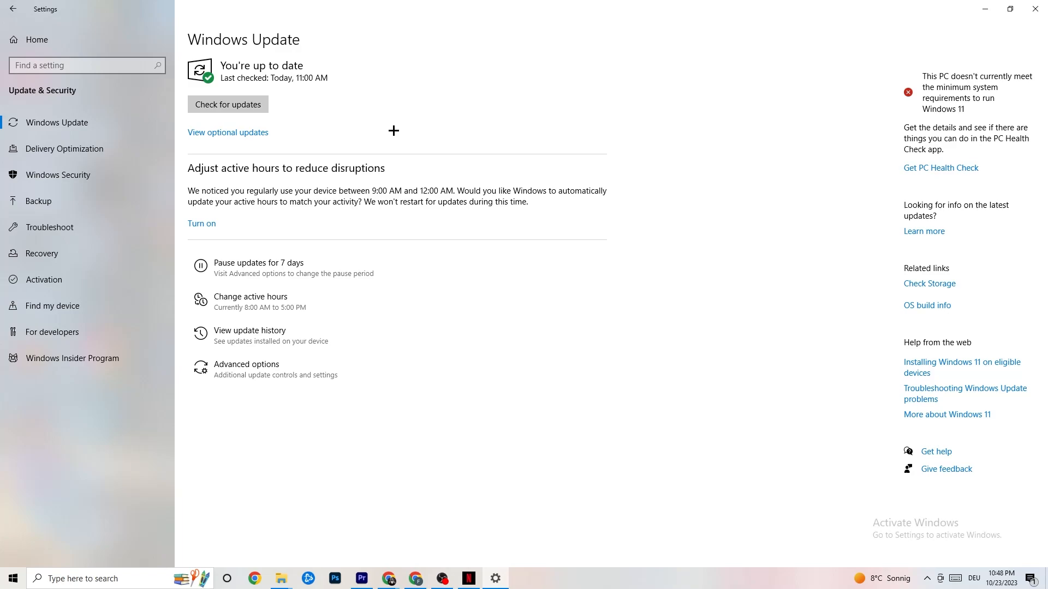
mouse_move(255, 120)
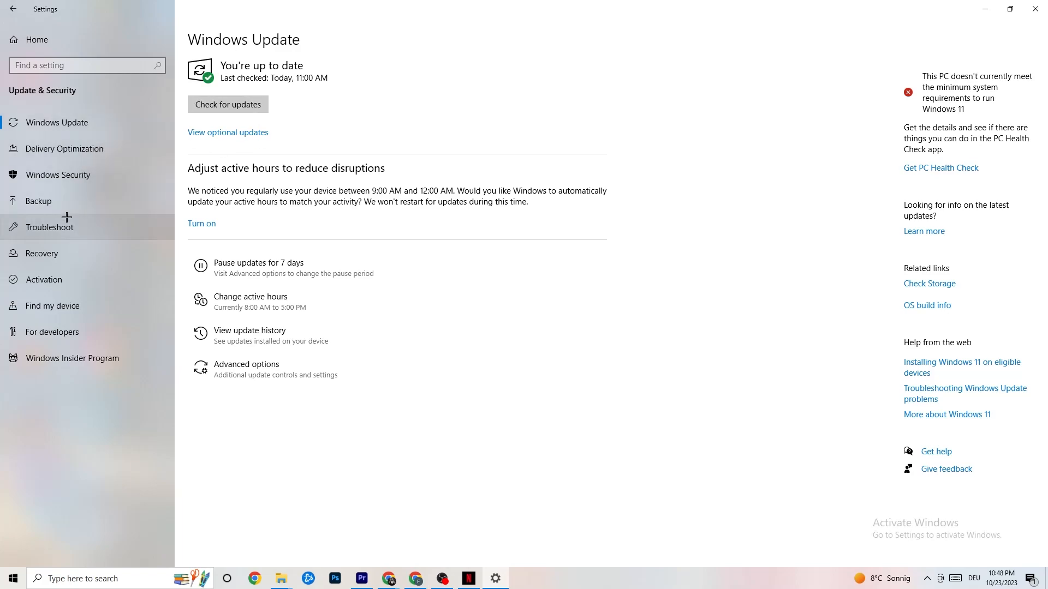
Step: Close the Settings window and return to the desktop
click(50, 227)
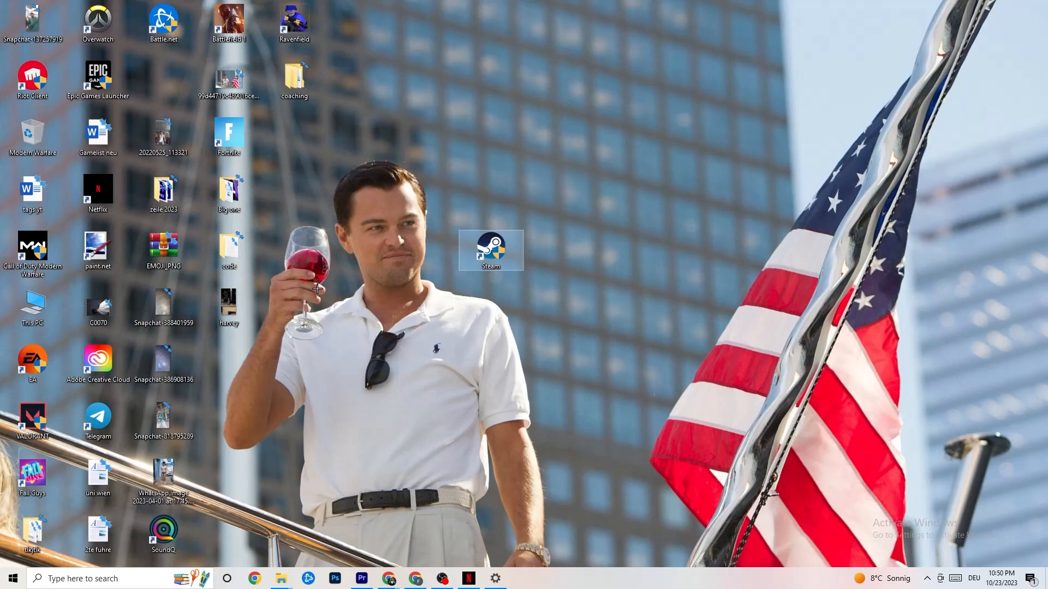
right_click(491, 251)
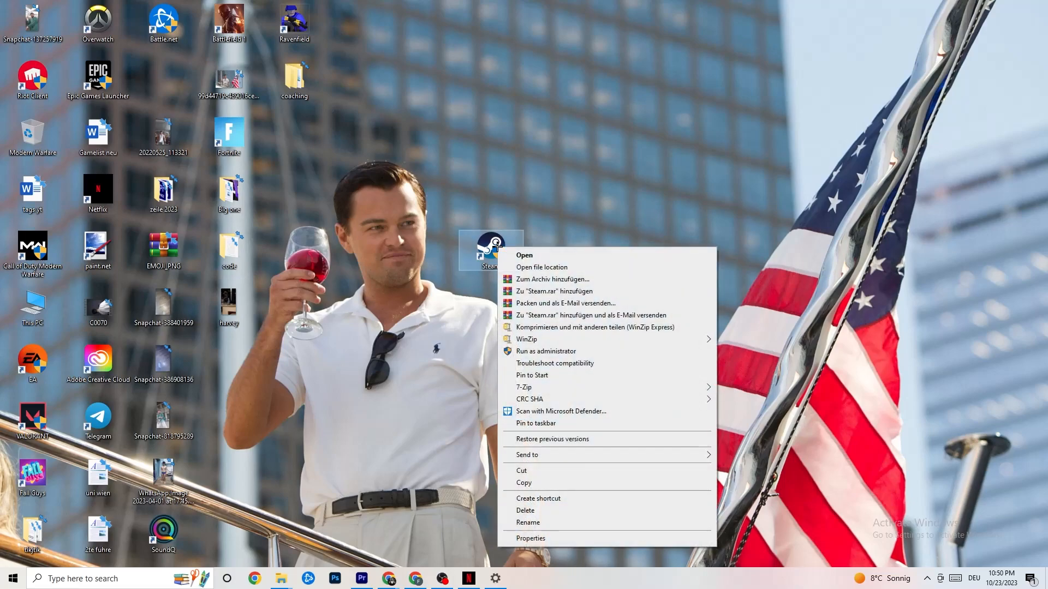
mouse_move(545, 351)
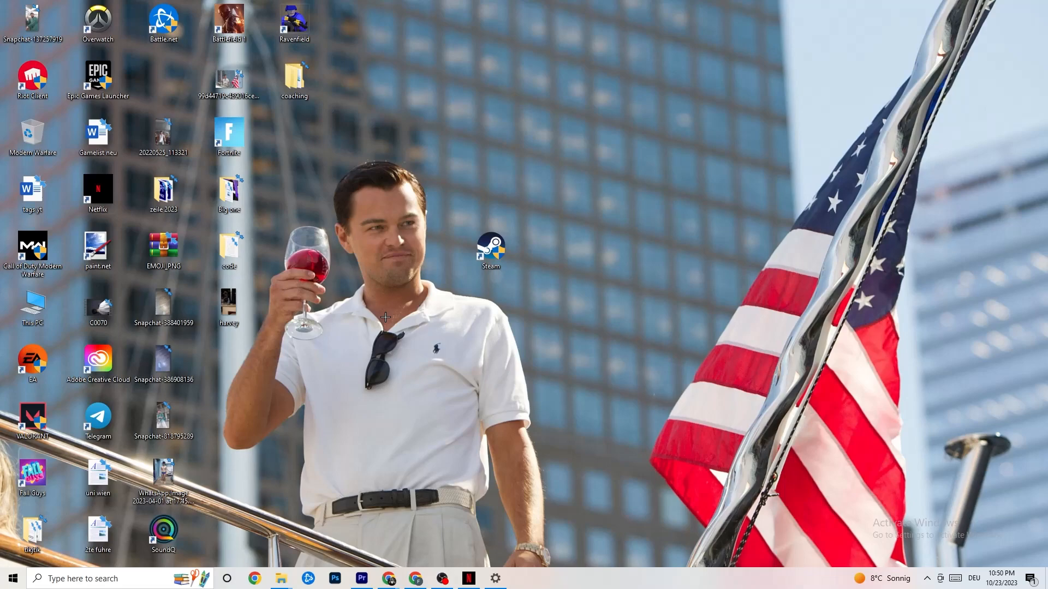
mouse_move(490, 330)
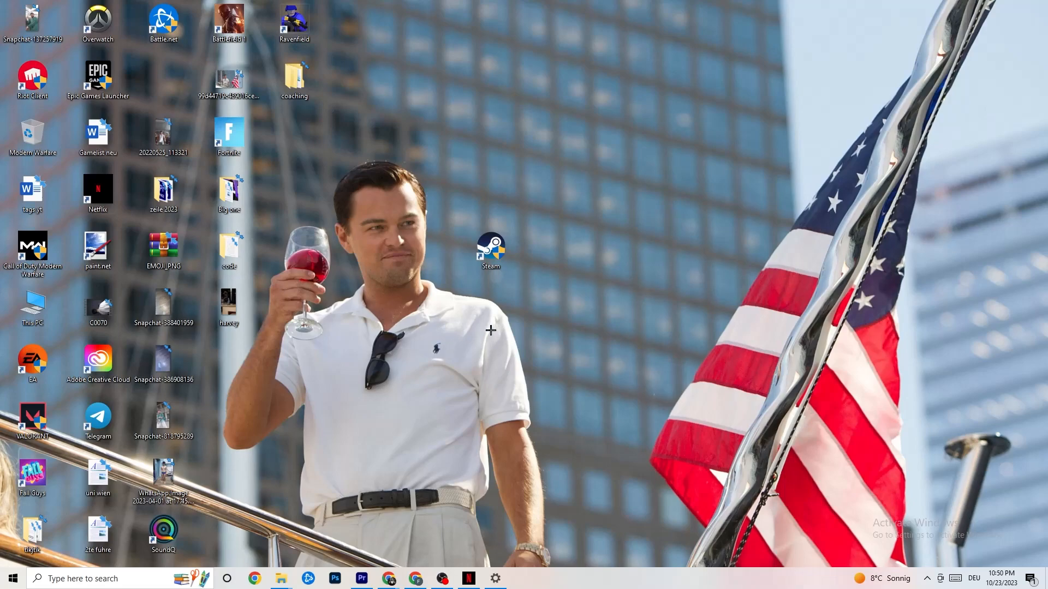
Step: Open the Steam shortcut's Properties on the Compatibility page
right_click(491, 253)
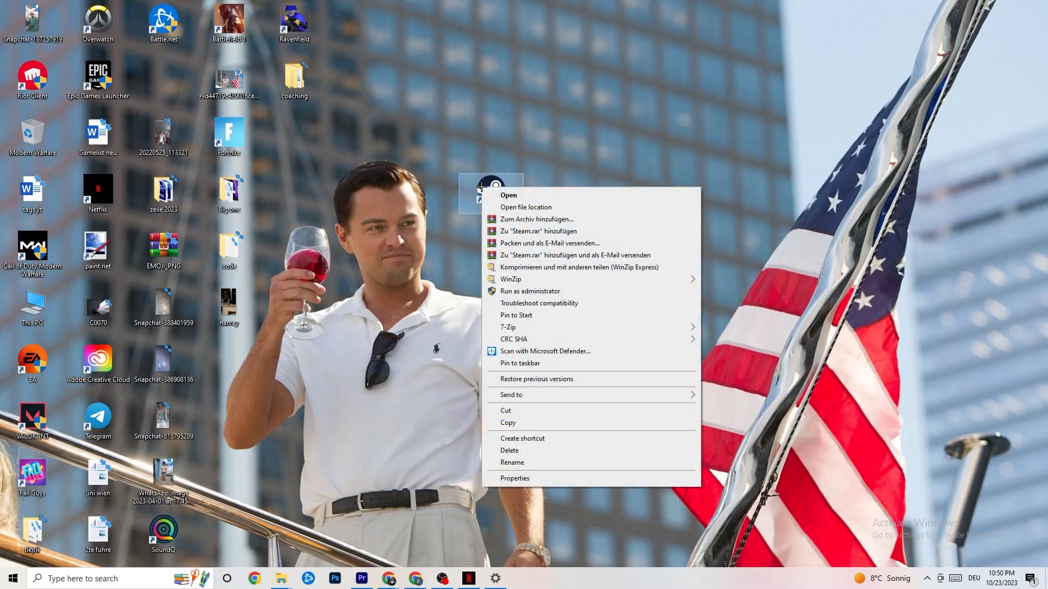
mouse_move(523, 450)
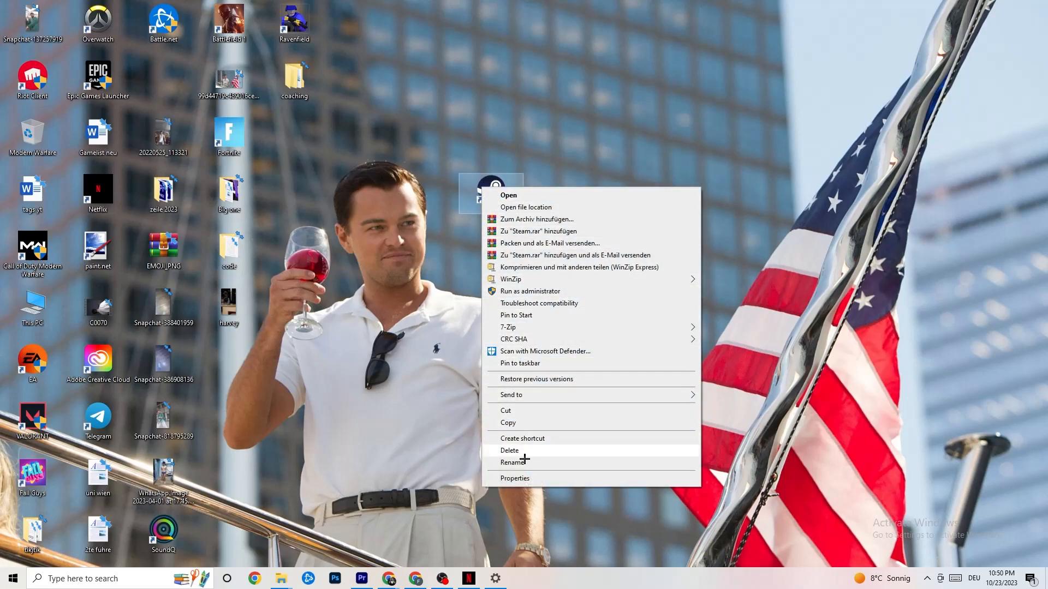
click(514, 478)
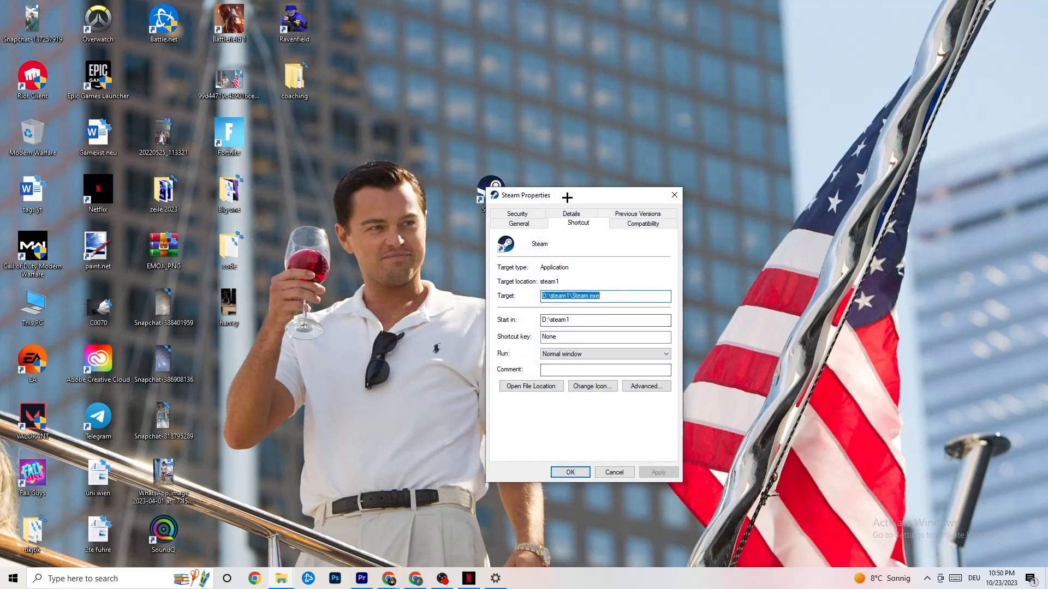
drag(524, 195, 465, 91)
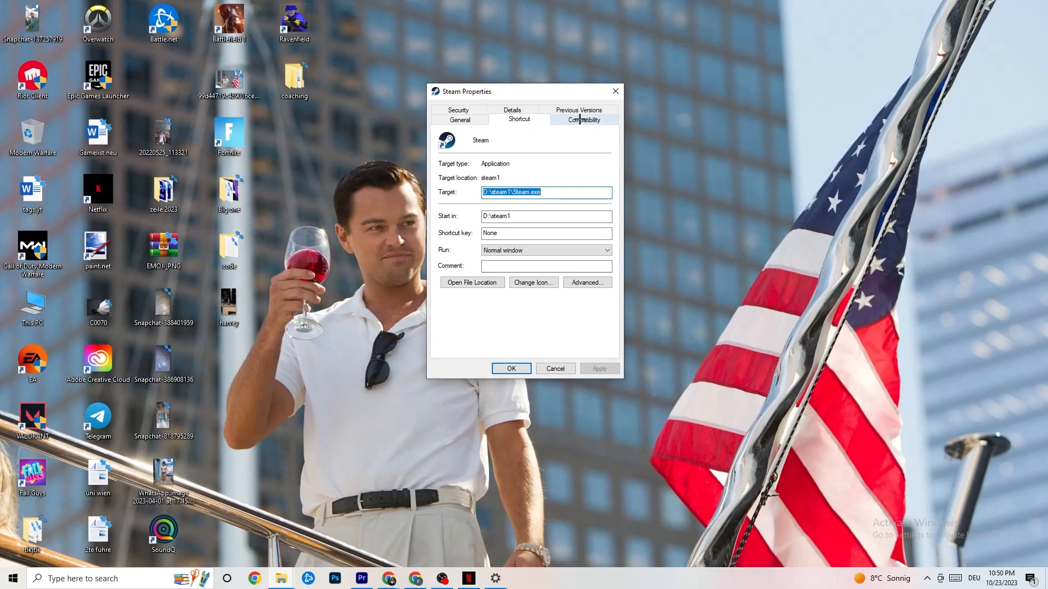
click(583, 119)
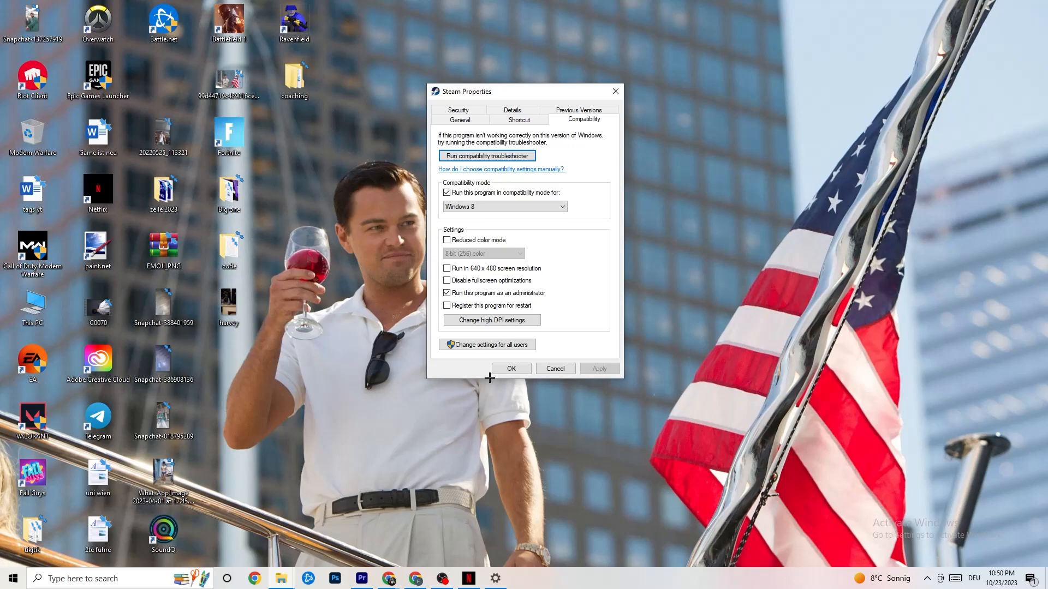
mouse_move(490, 183)
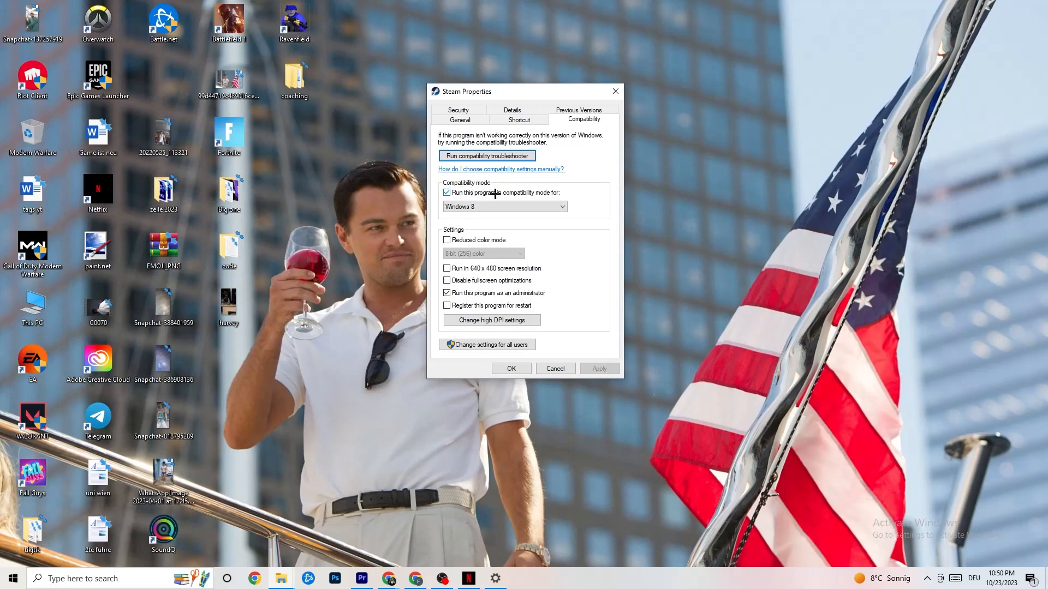
Step: Enable Windows 8 compatibility mode and Run as administrator for Steam, then confirm with OK
click(504, 206)
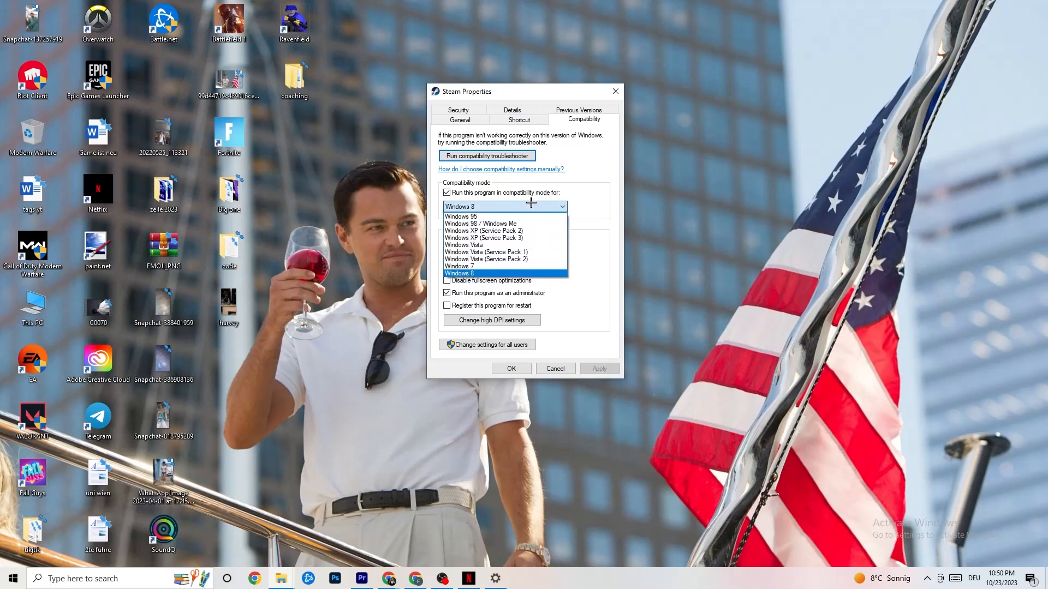
mouse_move(581, 208)
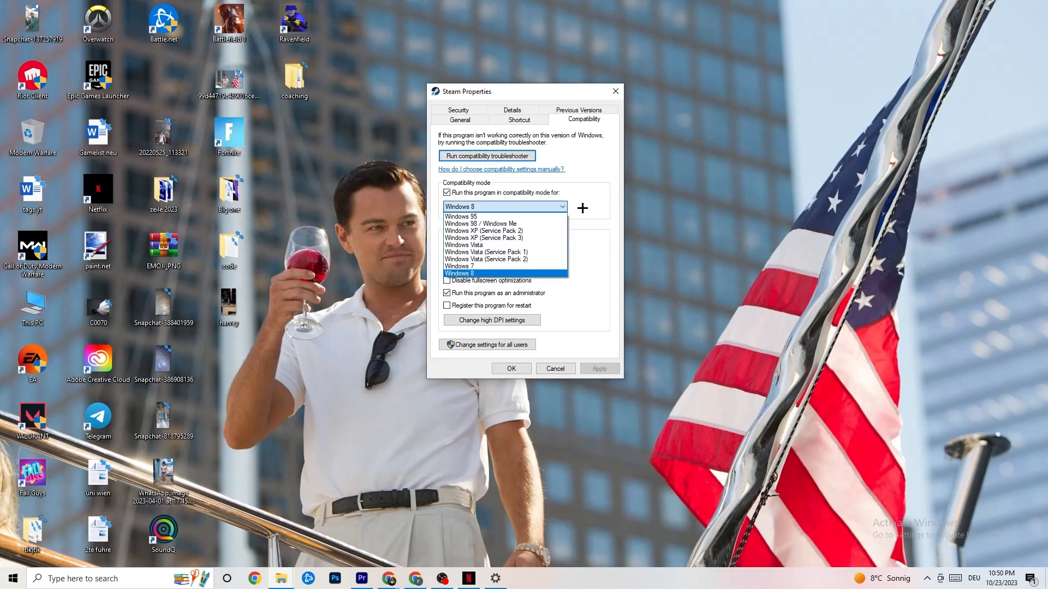
click(460, 273)
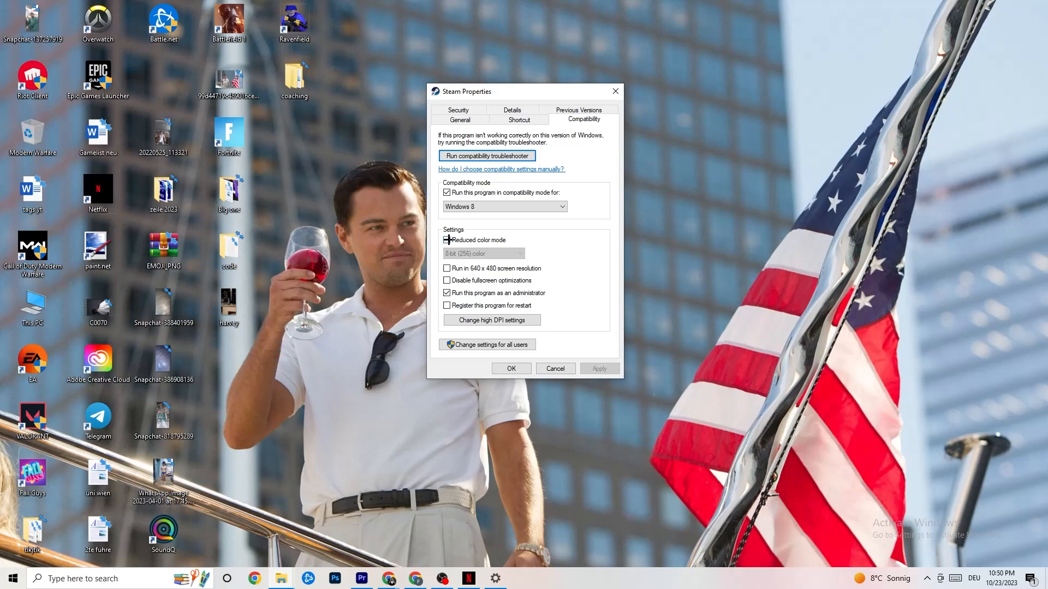
click(446, 240)
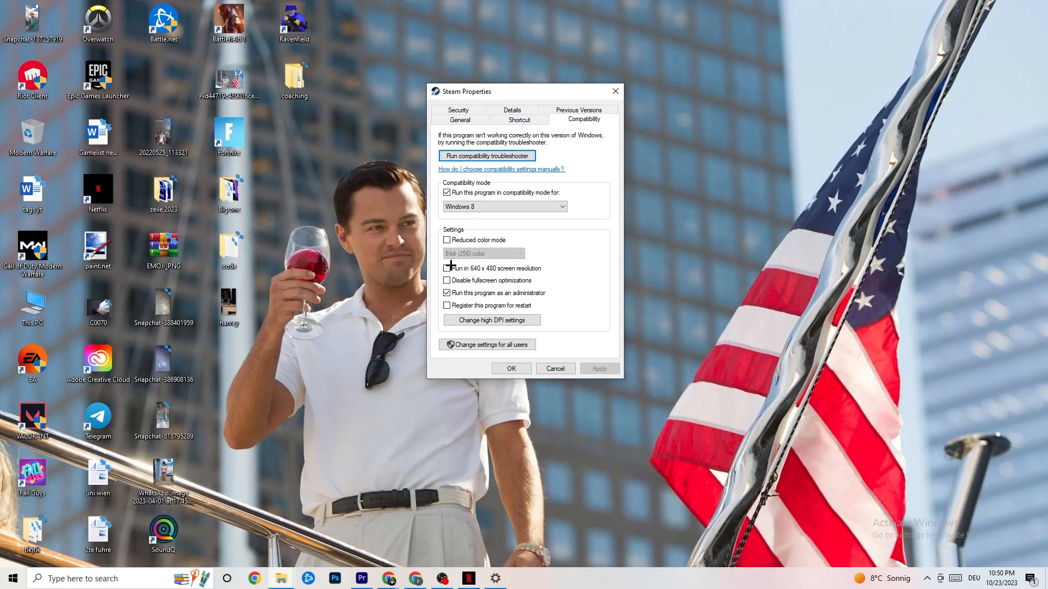
mouse_move(536, 265)
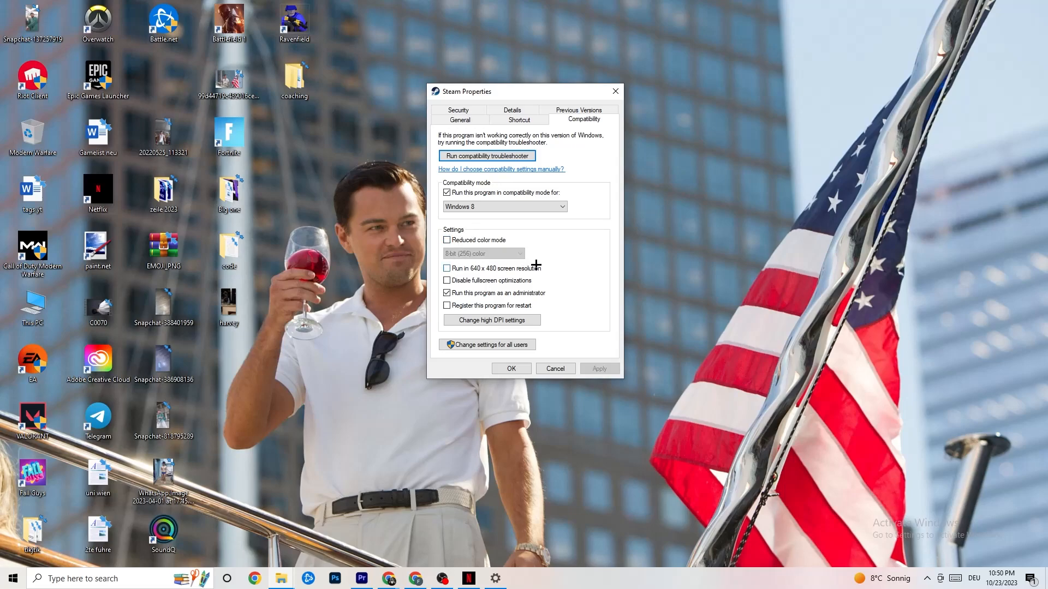
mouse_move(527, 279)
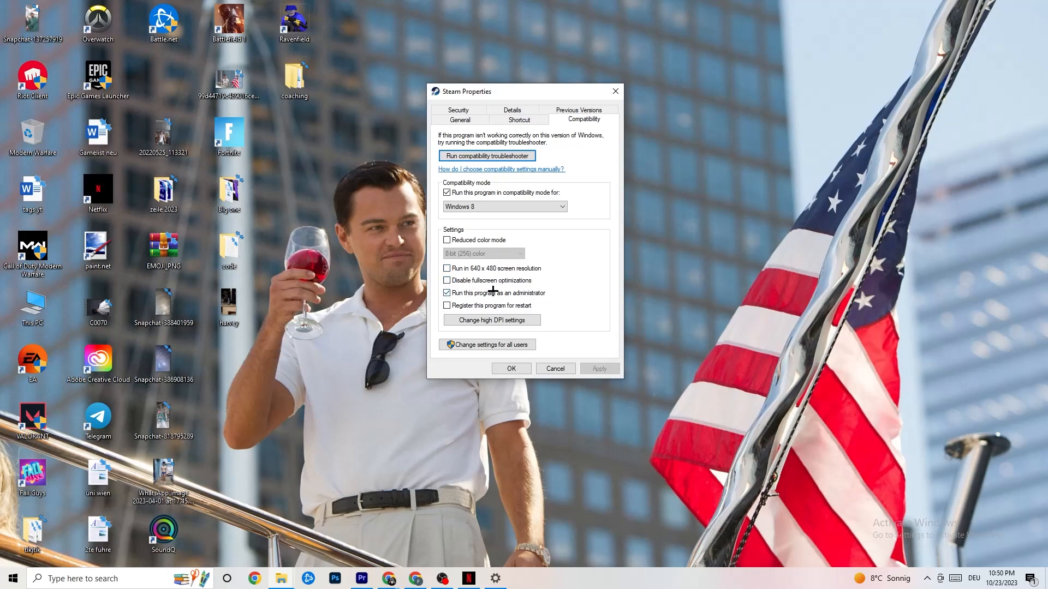
mouse_move(609, 360)
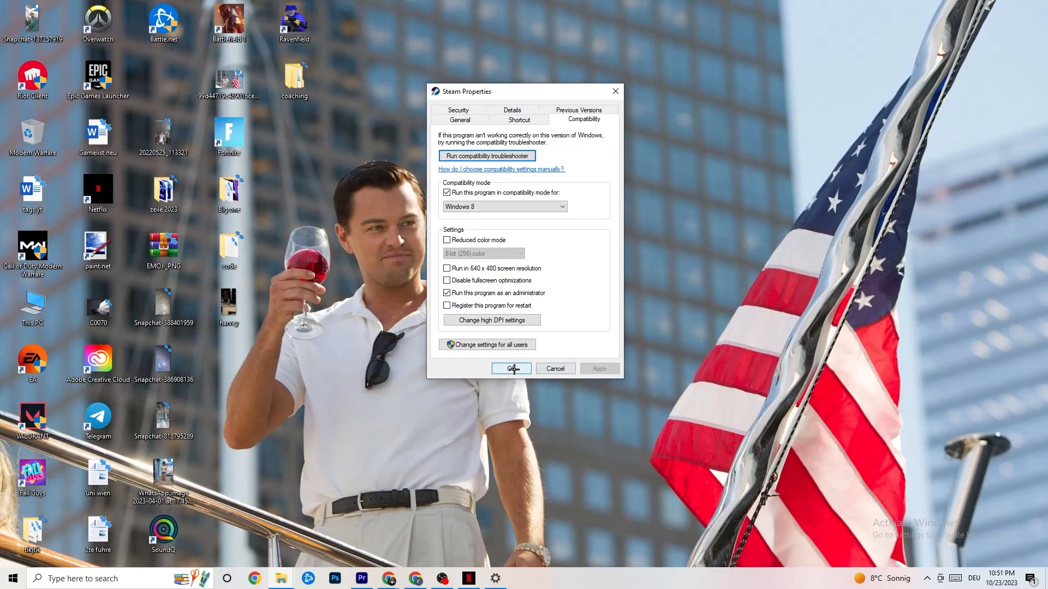
click(511, 368)
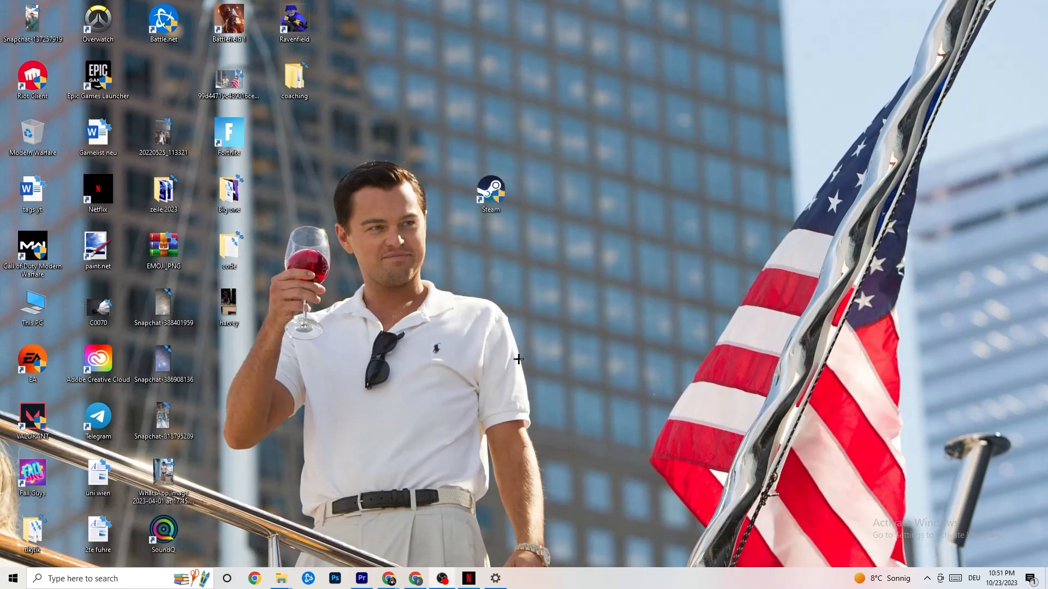
mouse_move(542, 330)
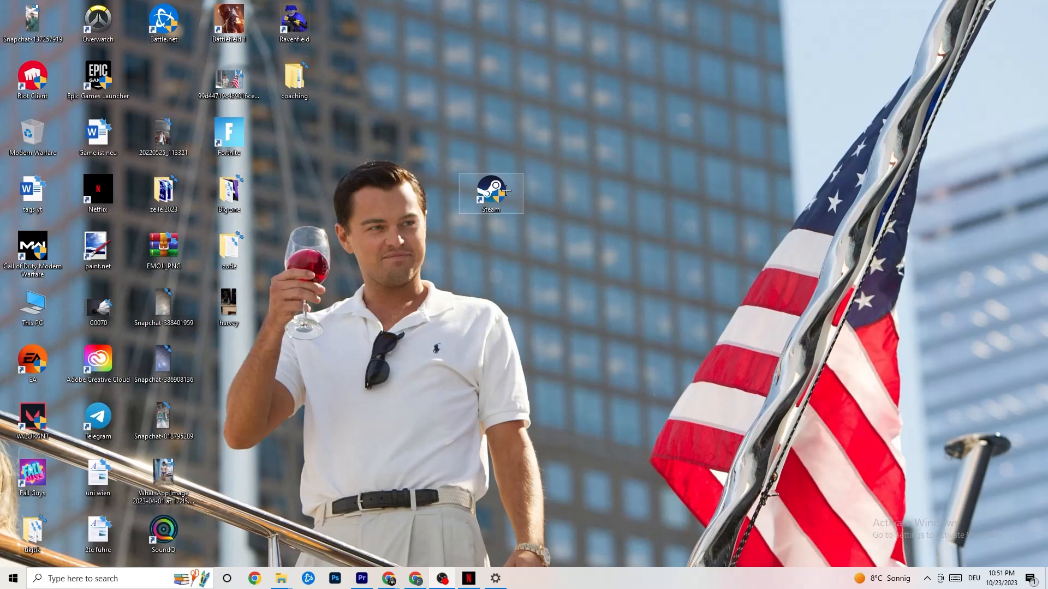
mouse_move(480, 282)
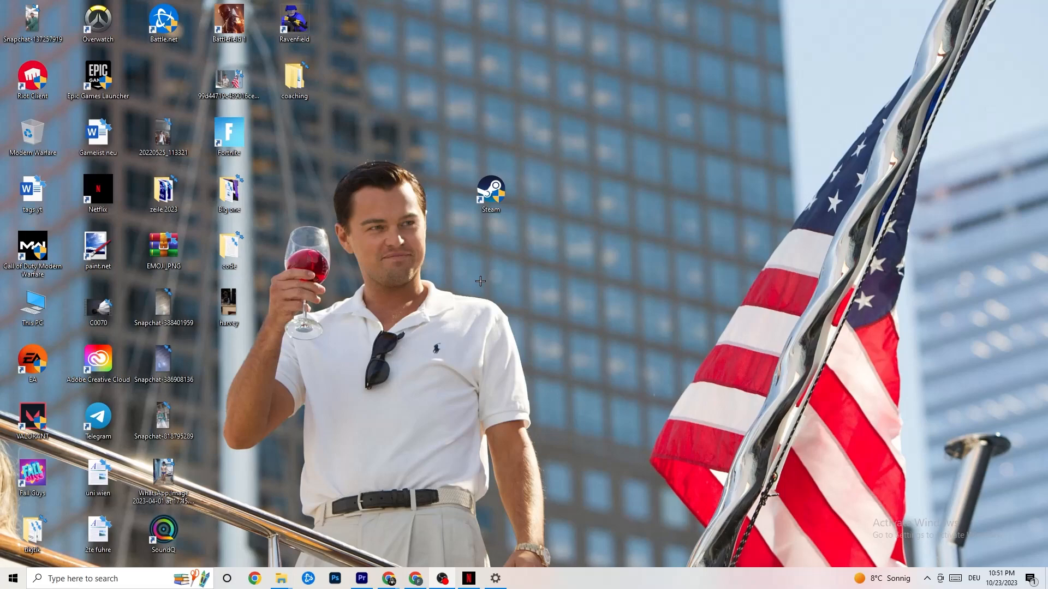
mouse_move(482, 265)
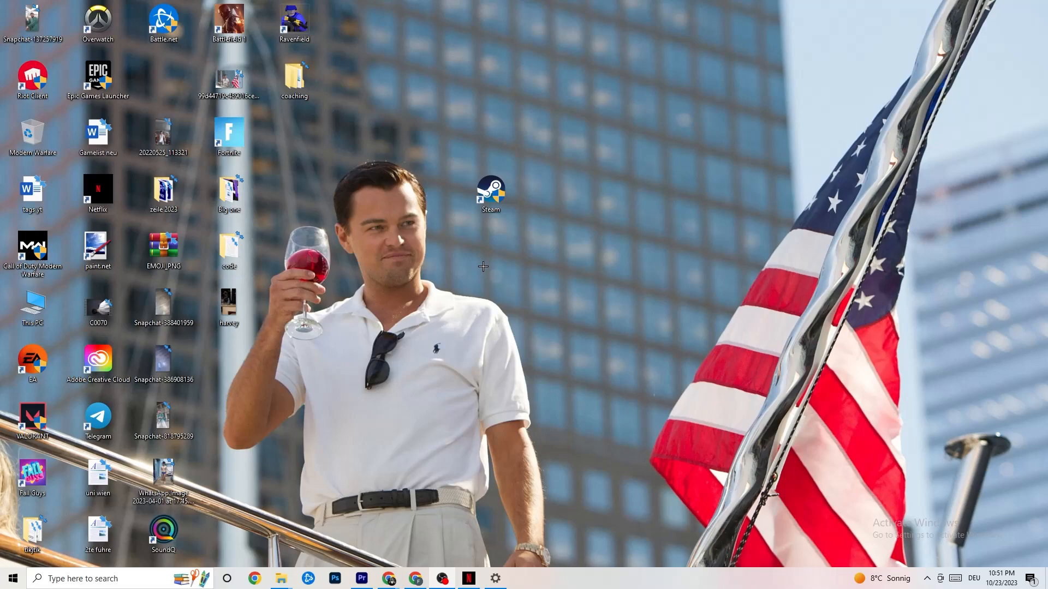
click(491, 194)
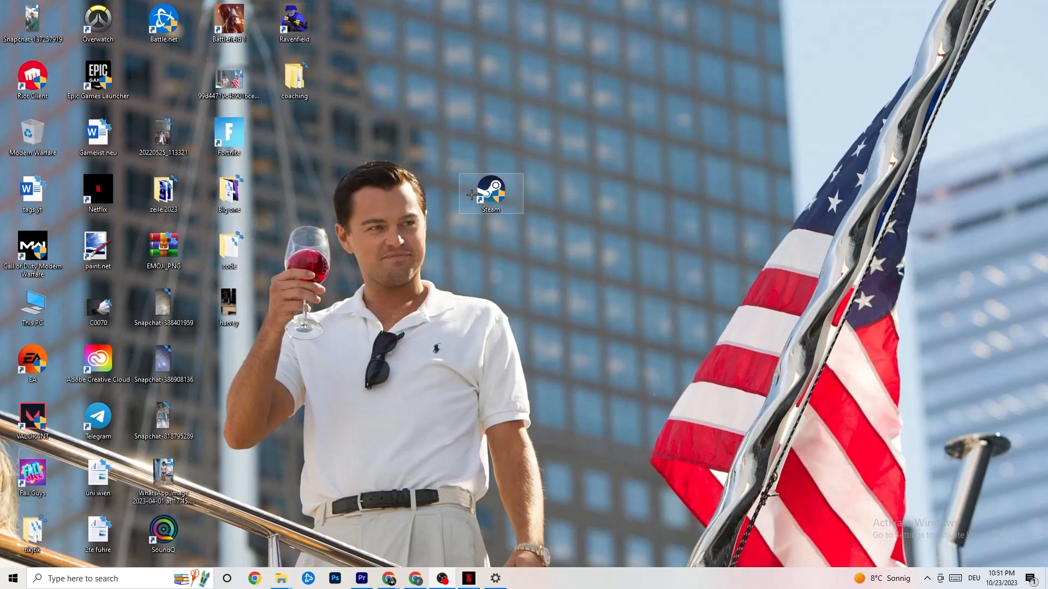
right_click(491, 193)
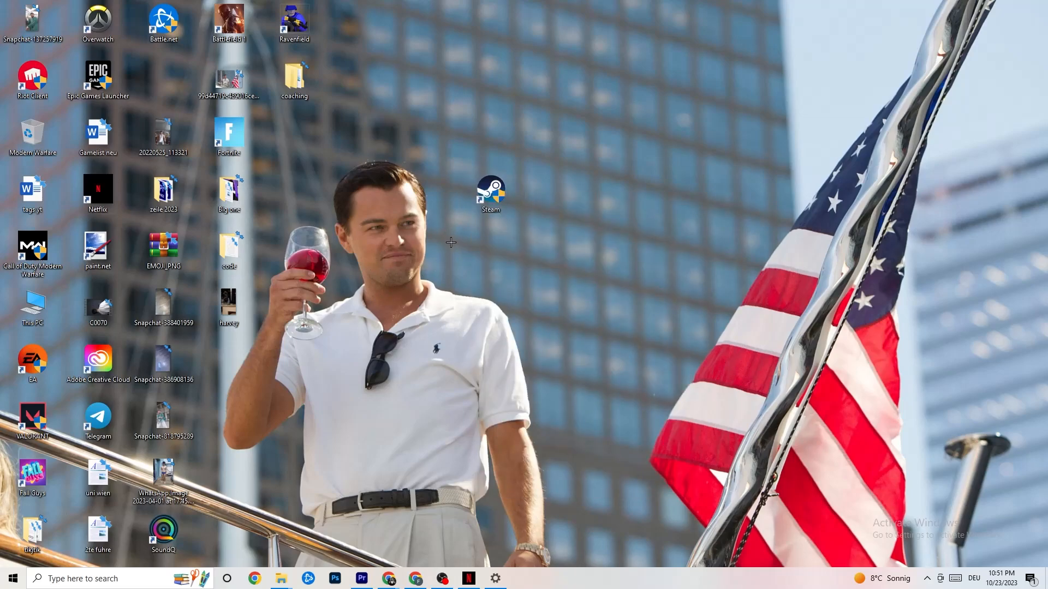
mouse_move(458, 228)
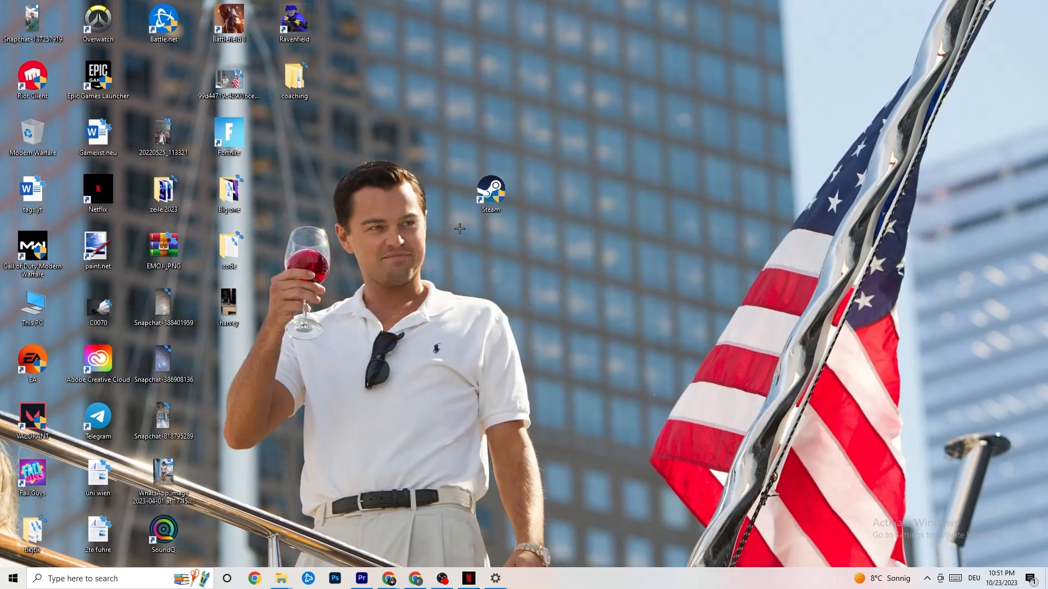
mouse_move(489, 264)
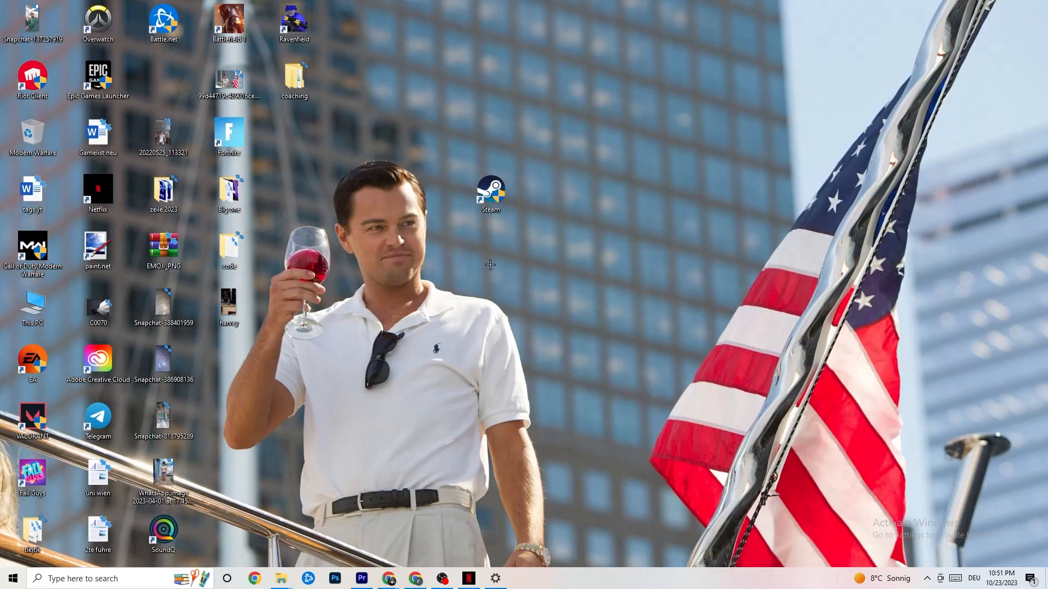
Step: Open Windows Settings from Start and go to the System section's Display page
click(10, 579)
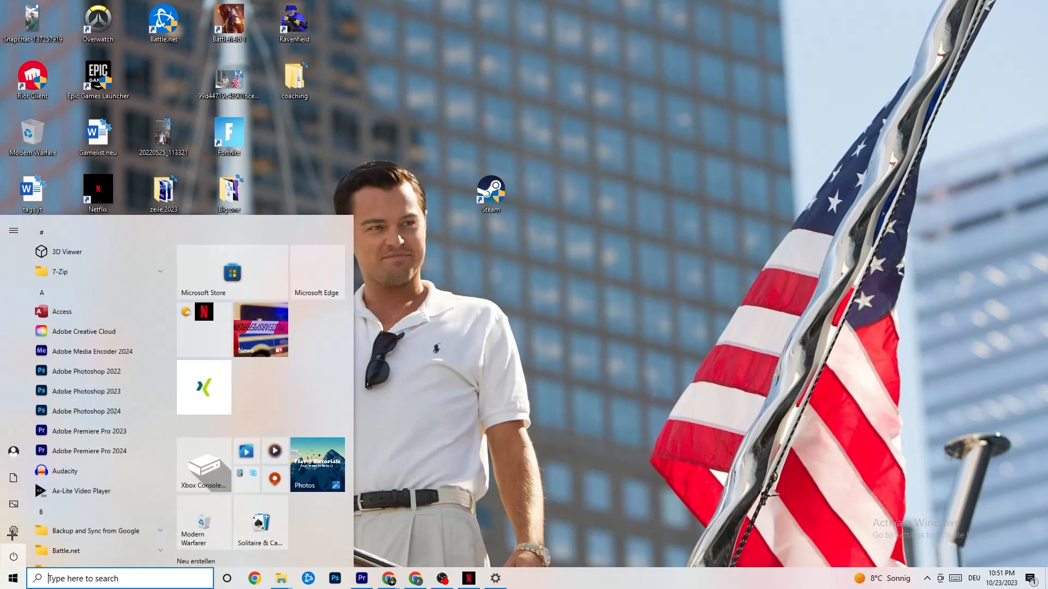
click(494, 577)
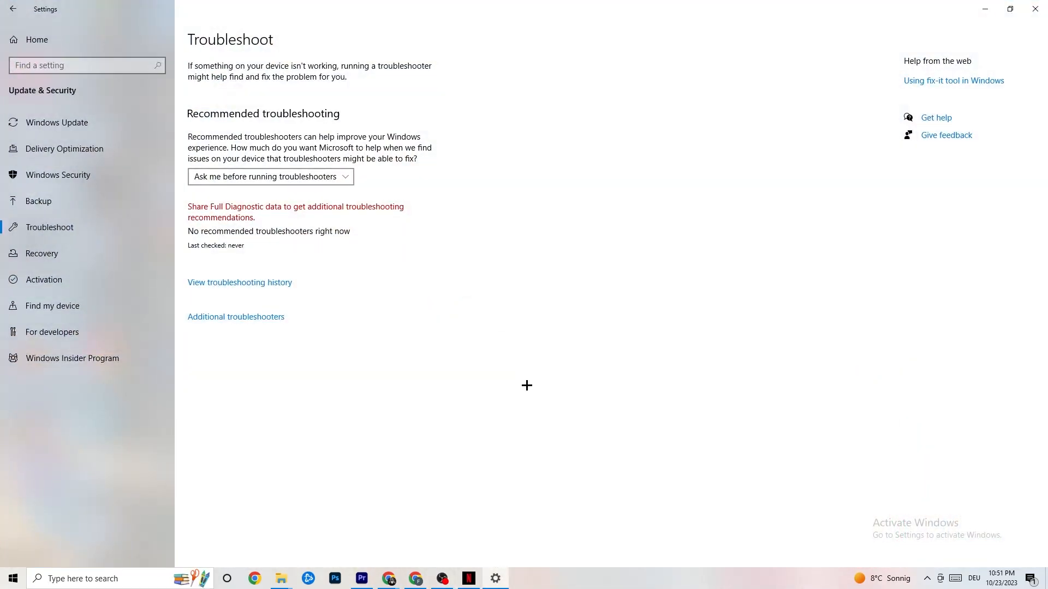
click(12, 9)
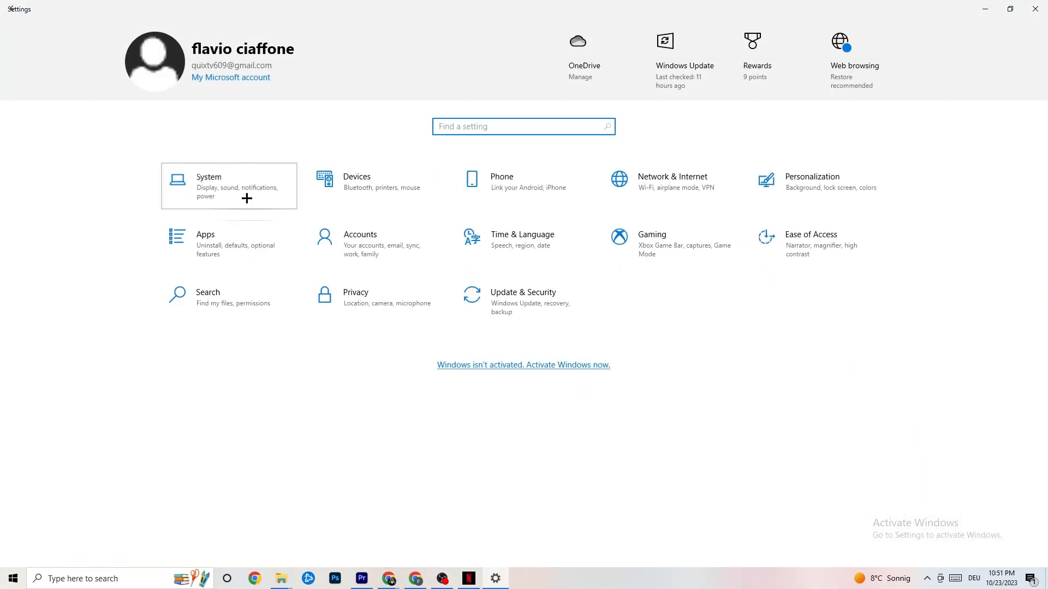
click(209, 186)
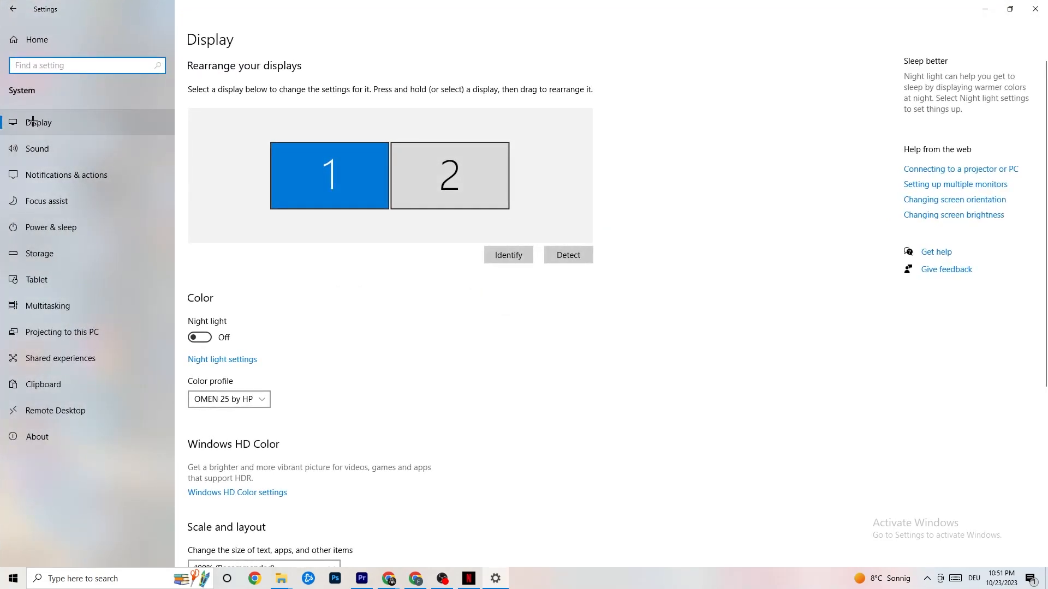
mouse_move(384, 258)
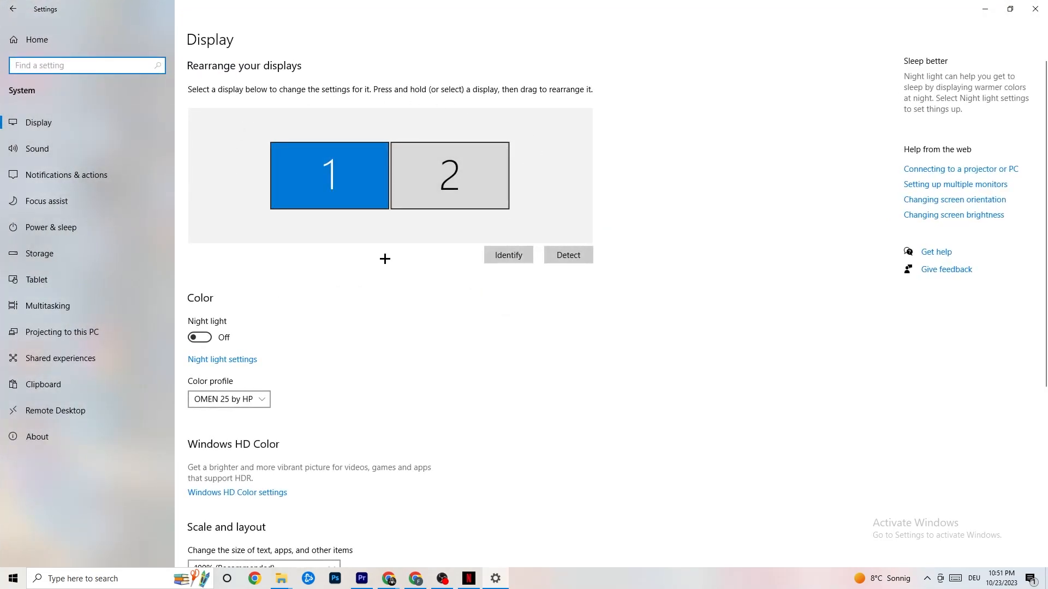
mouse_move(495, 96)
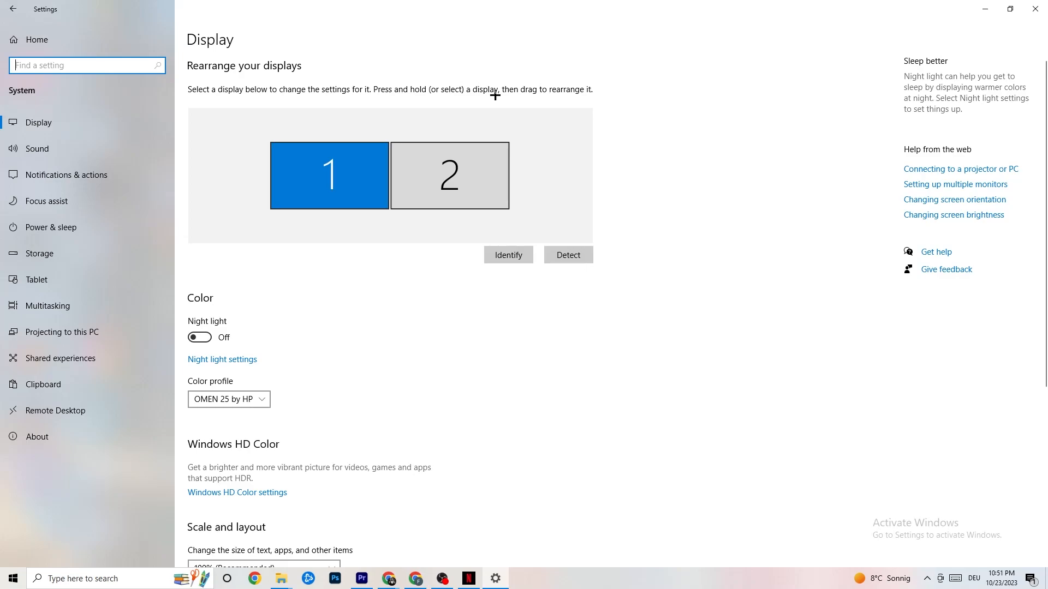
mouse_move(501, 106)
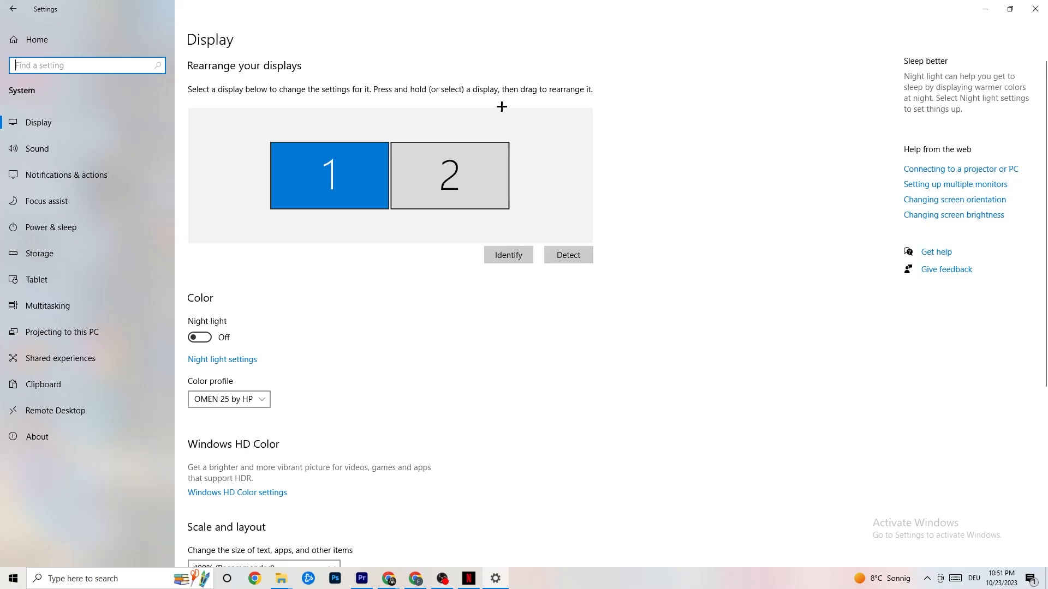
mouse_move(508, 255)
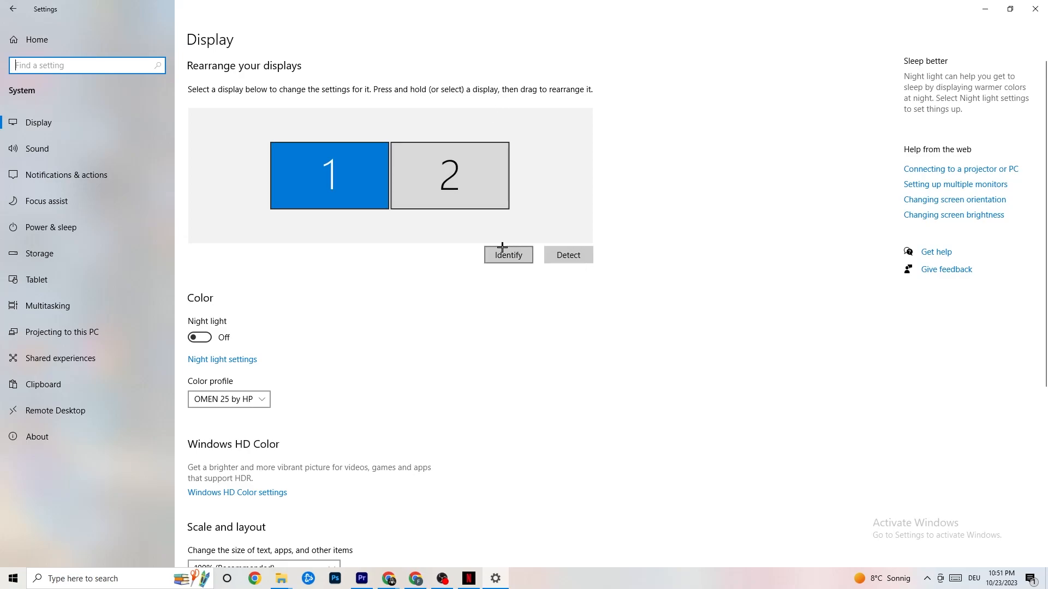
Step: Switch from the Display page to the Power & sleep settings
scroll(down, 3)
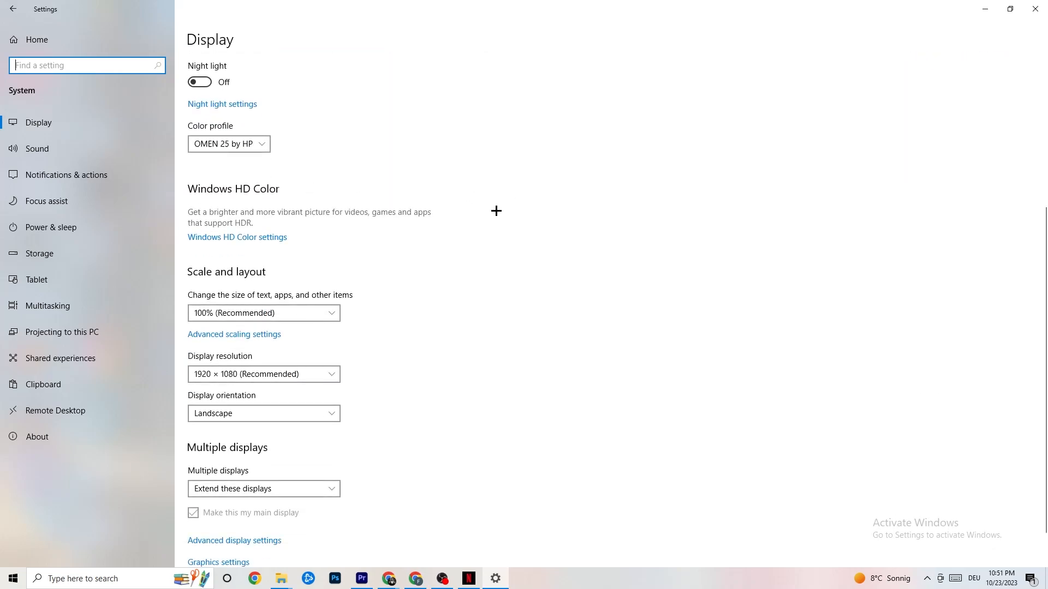
mouse_move(401, 298)
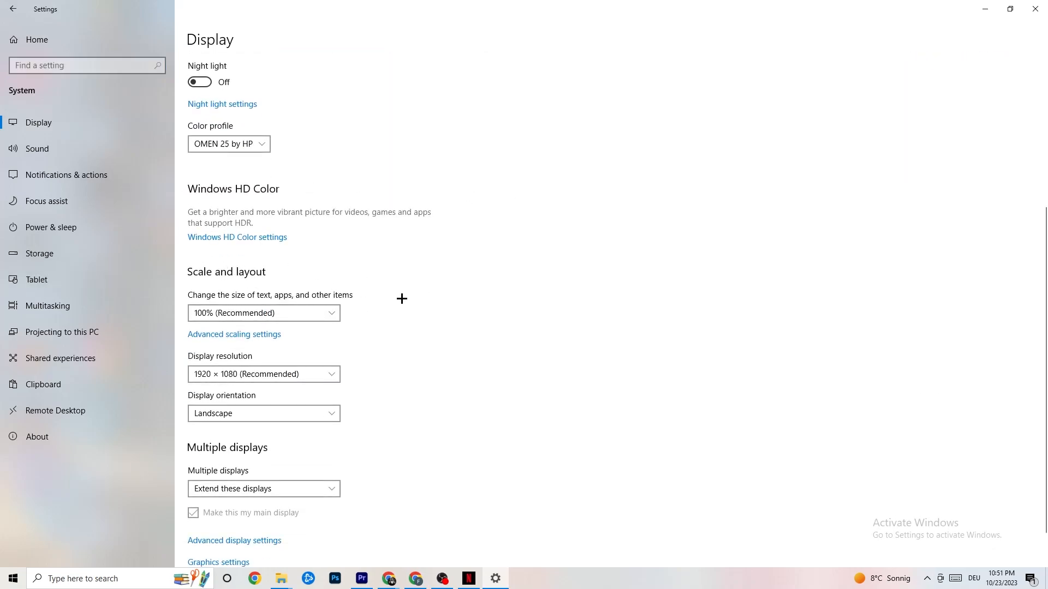
mouse_move(321, 306)
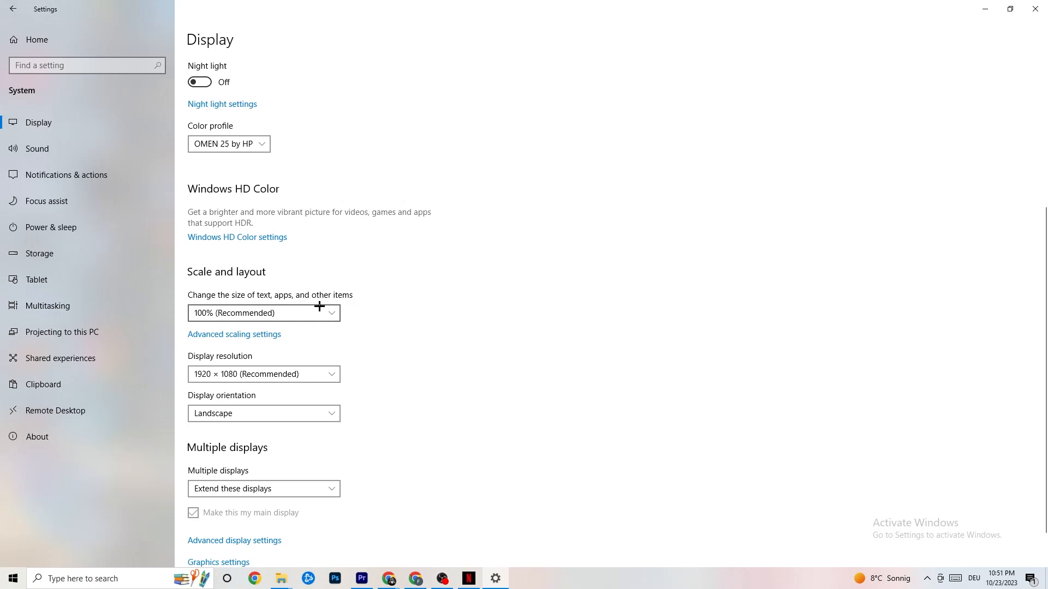
mouse_move(409, 306)
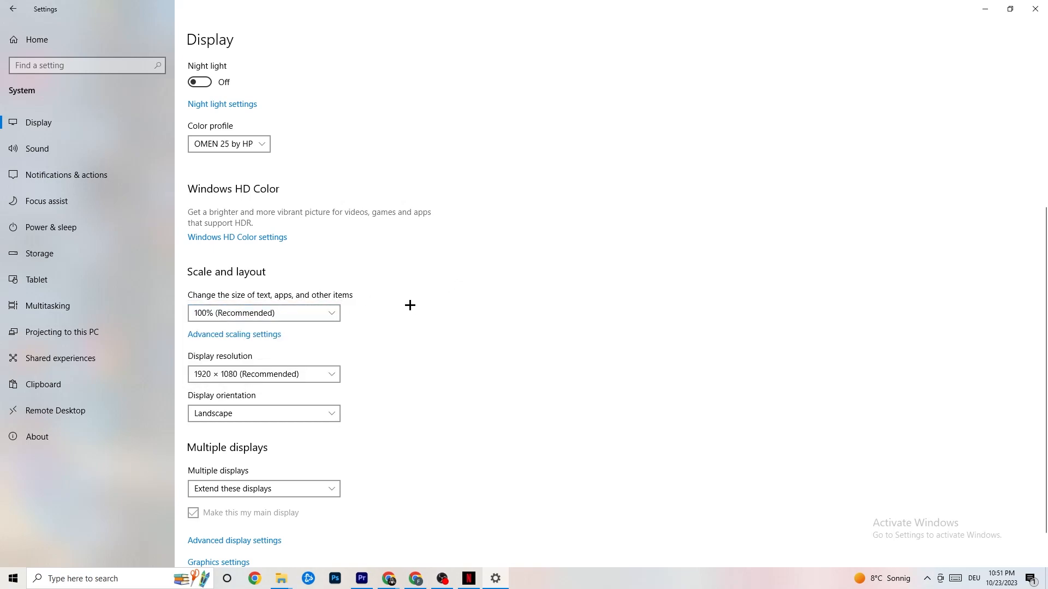
mouse_move(284, 267)
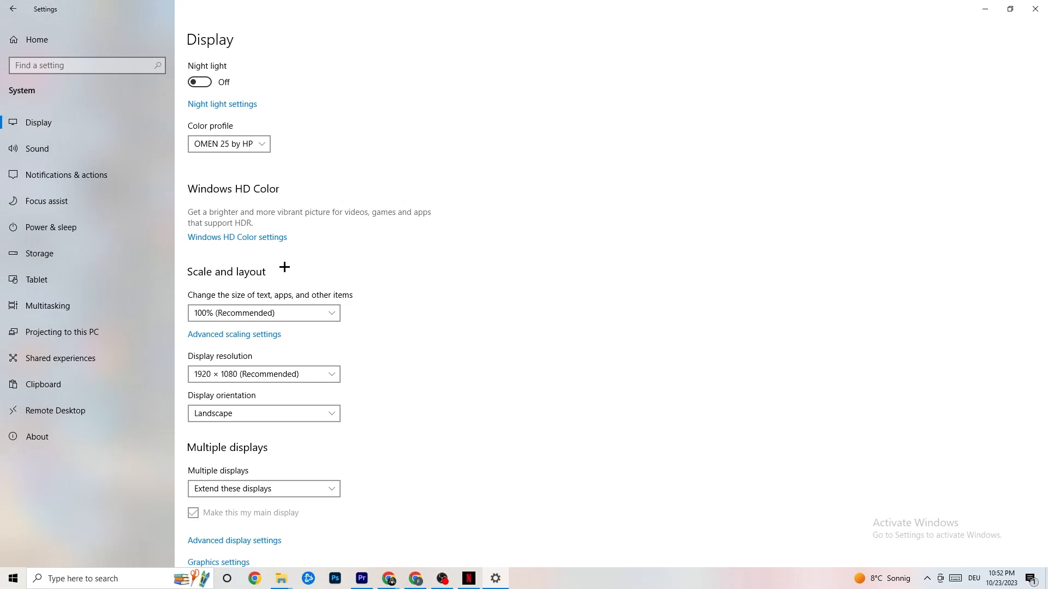
mouse_move(70, 227)
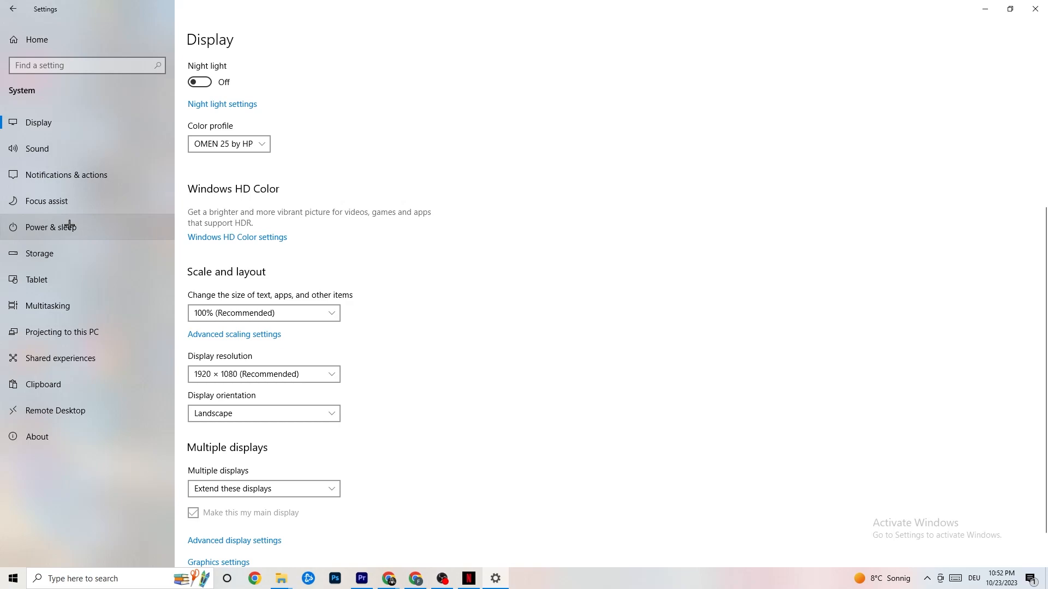
click(51, 226)
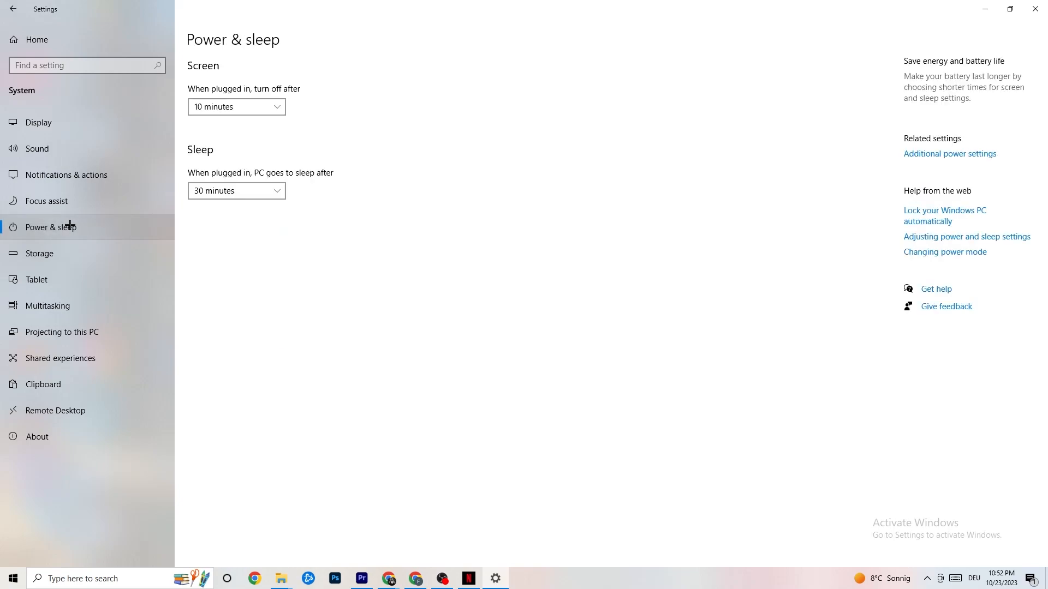
mouse_move(643, 193)
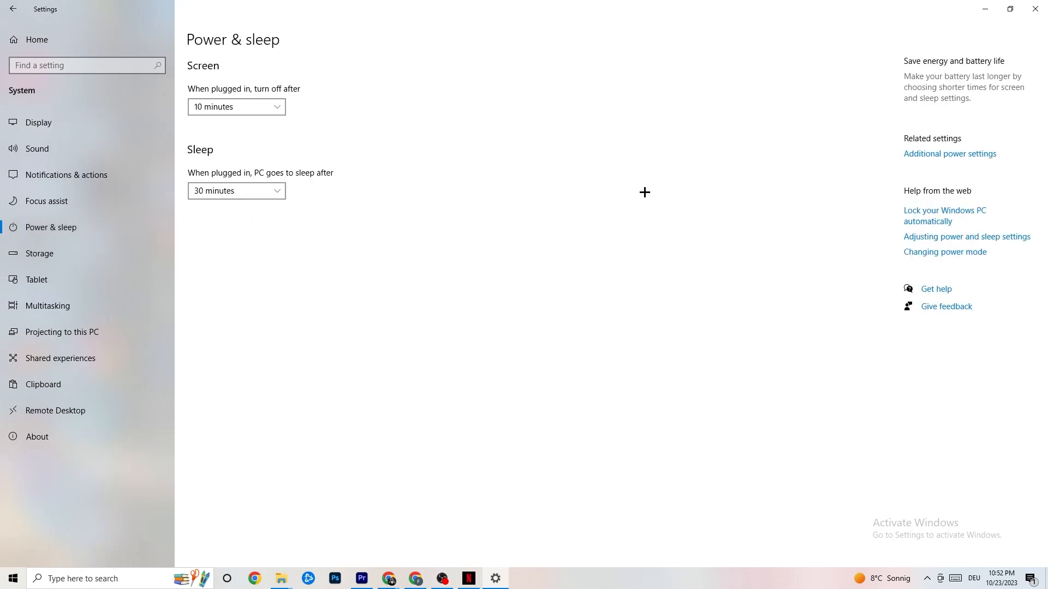
mouse_move(958, 154)
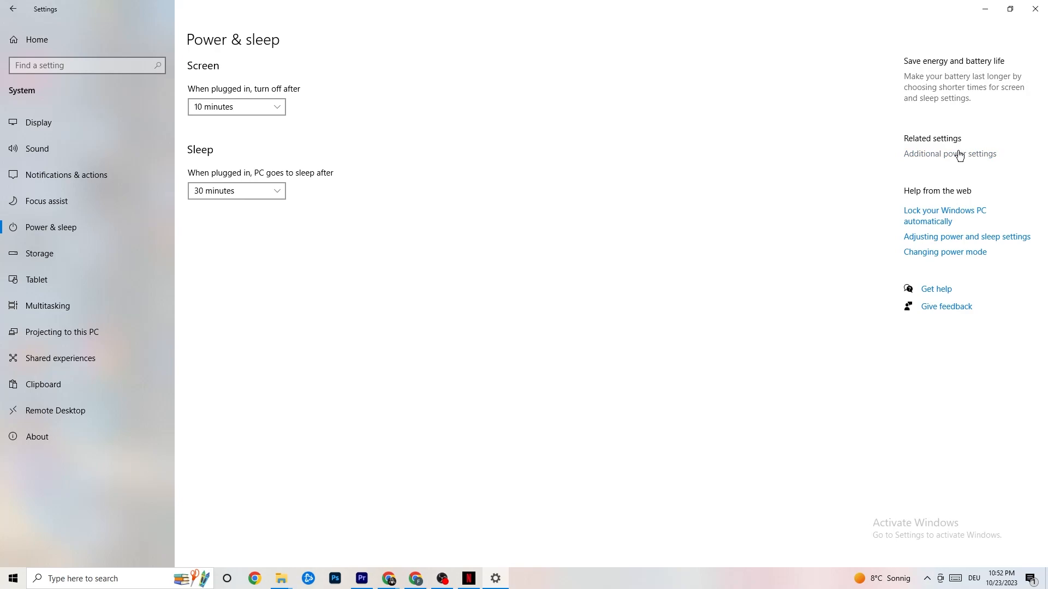
click(950, 154)
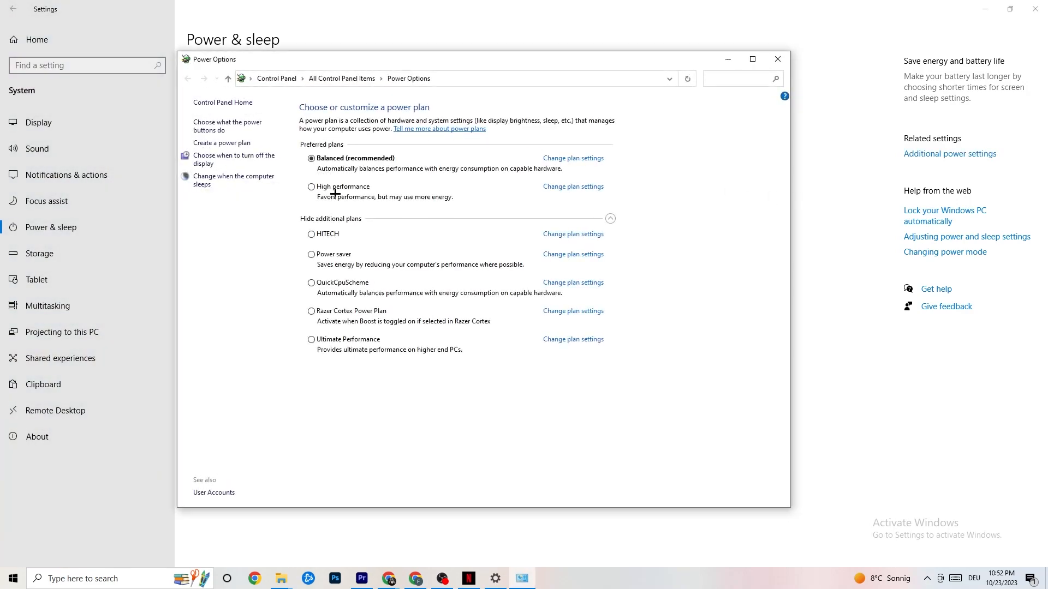
mouse_move(469, 174)
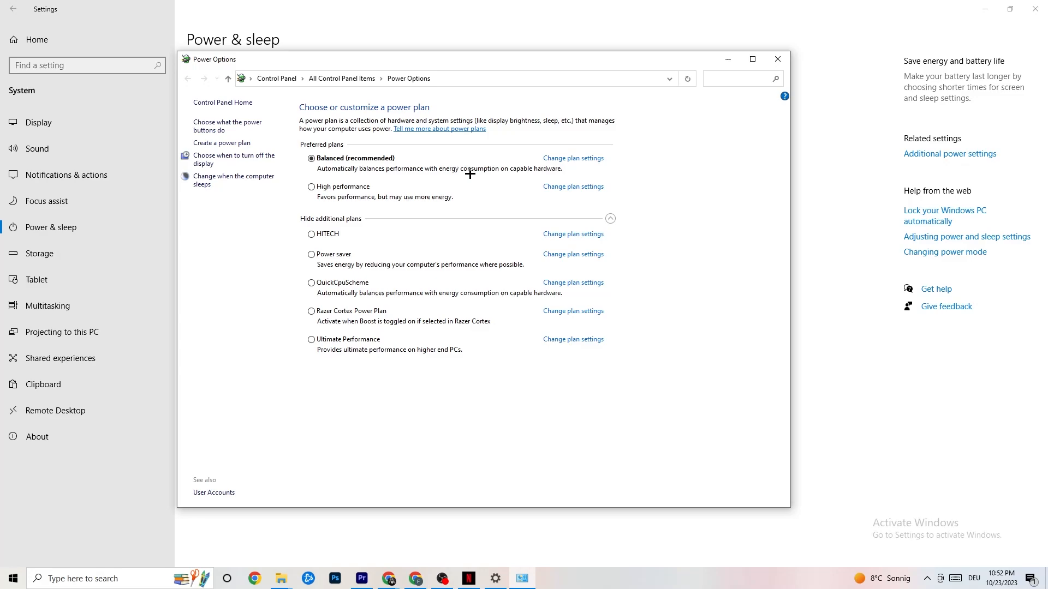
mouse_move(327, 199)
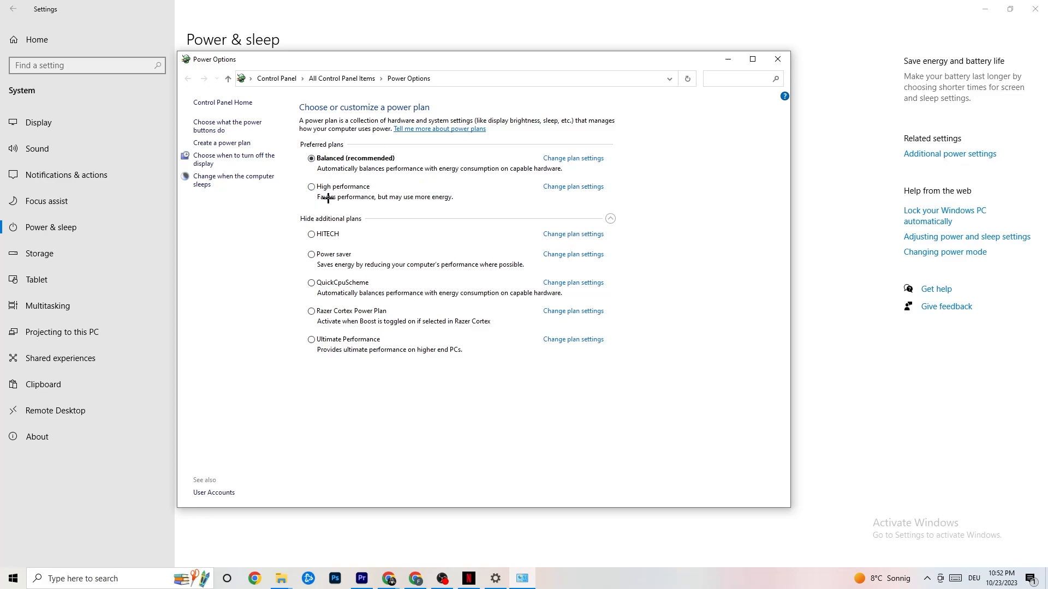
mouse_move(348, 179)
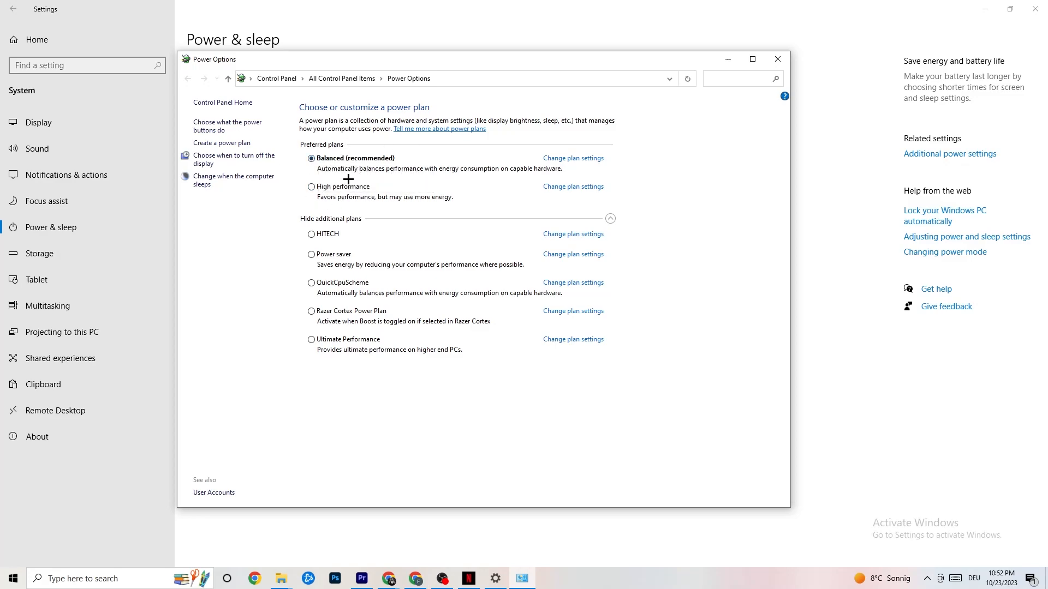
mouse_move(457, 273)
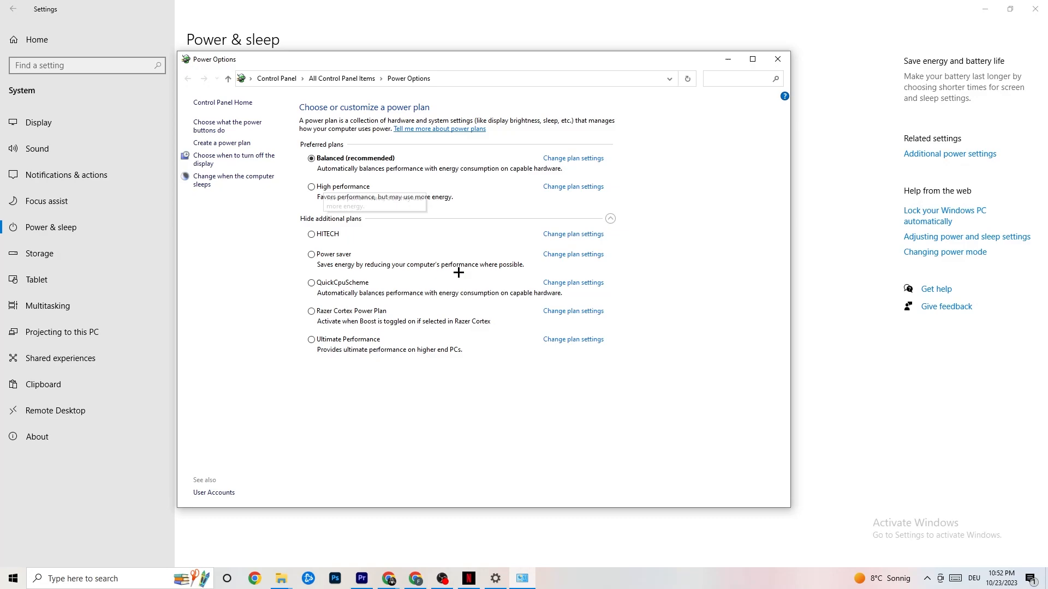
mouse_move(423, 352)
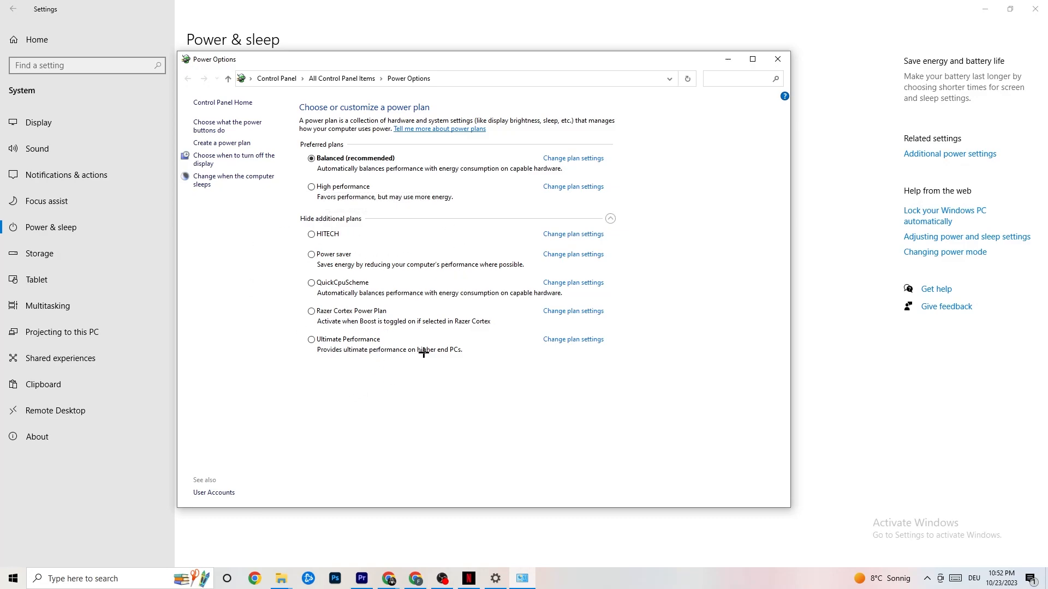
mouse_move(350, 207)
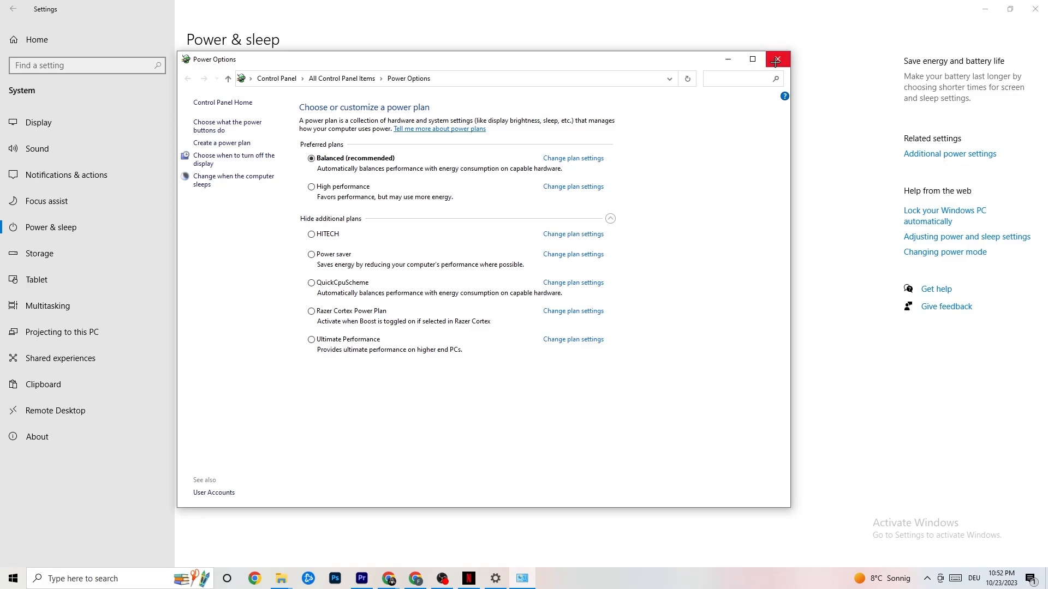
click(776, 59)
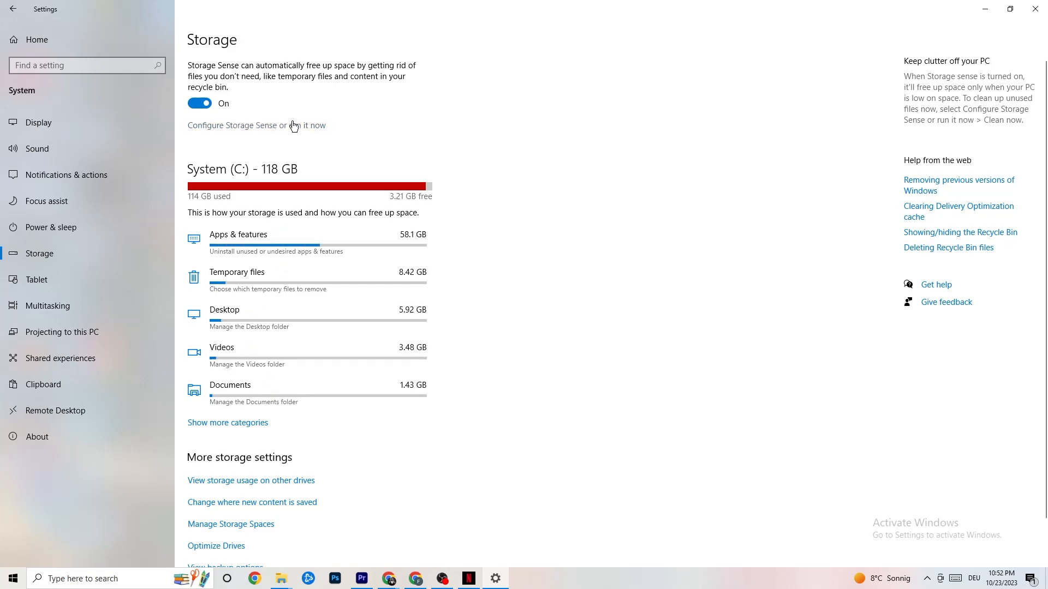
Step: Set Storage Sense to run every week, then return to Settings home
click(256, 125)
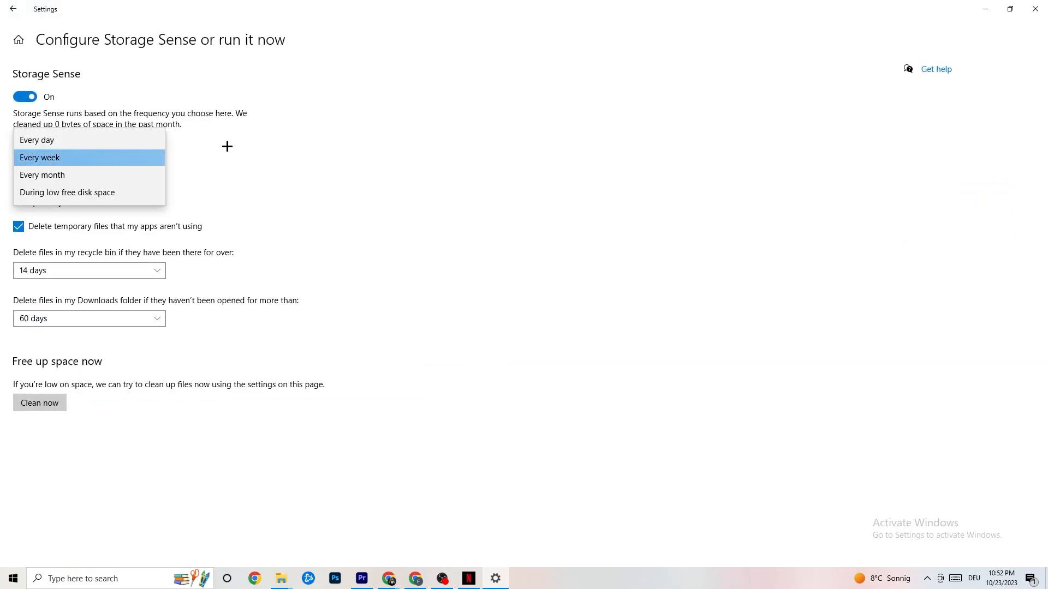
mouse_move(67, 288)
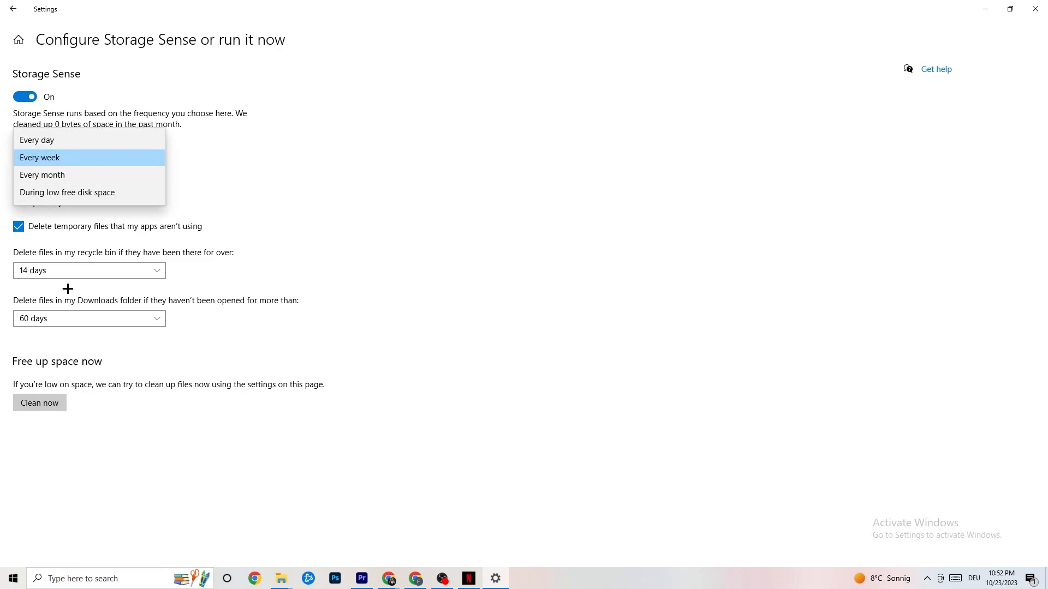
click(39, 157)
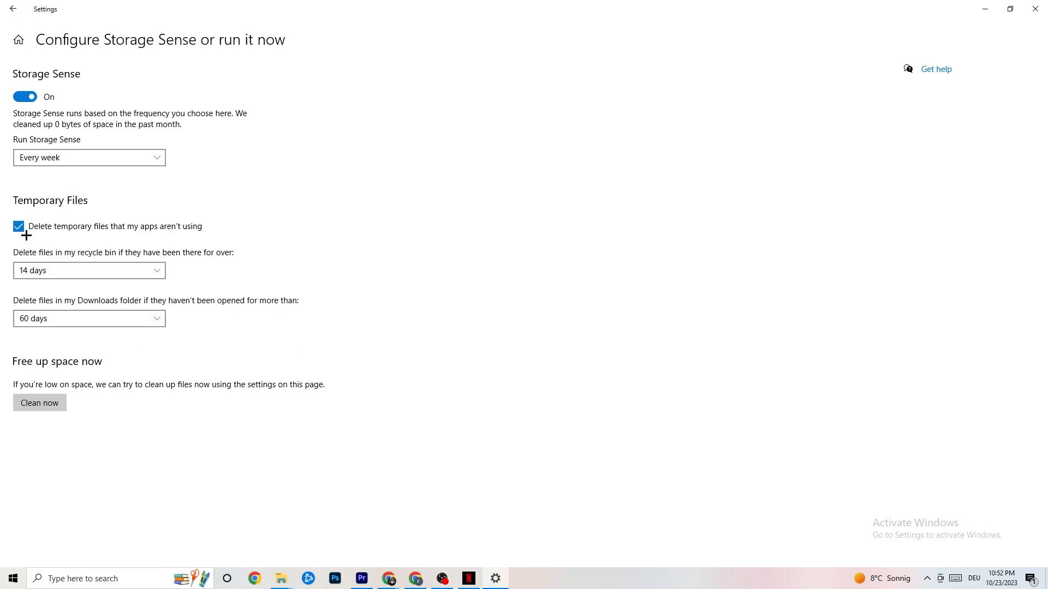
mouse_move(45, 420)
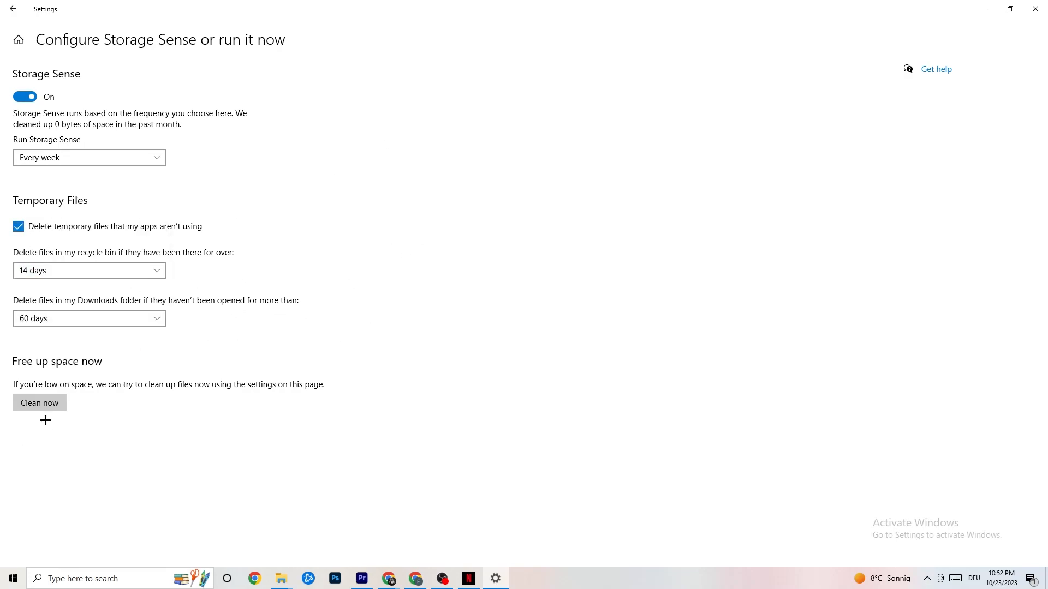
mouse_move(439, 131)
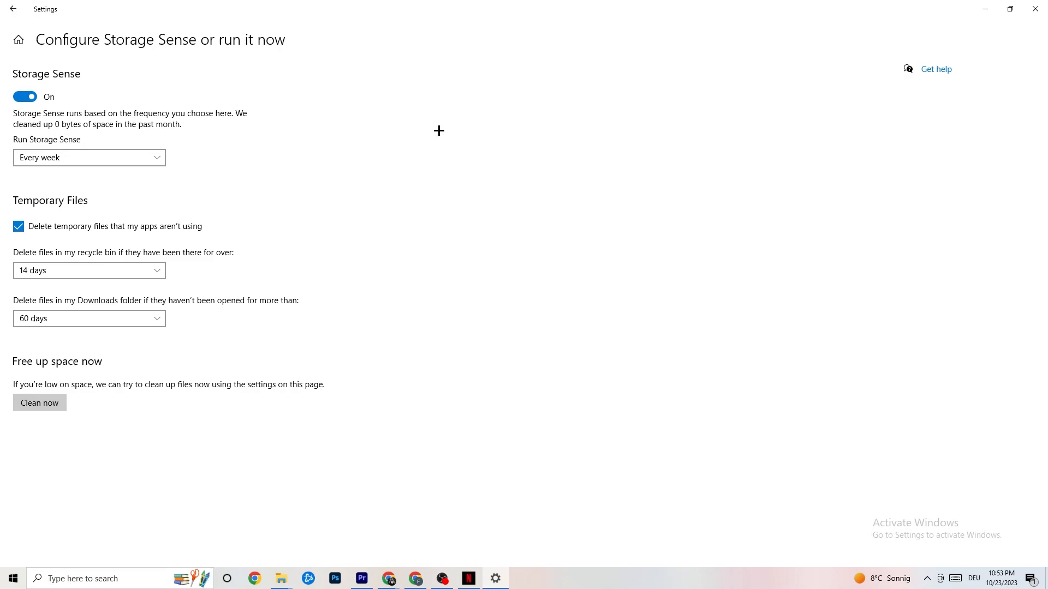
mouse_move(310, 83)
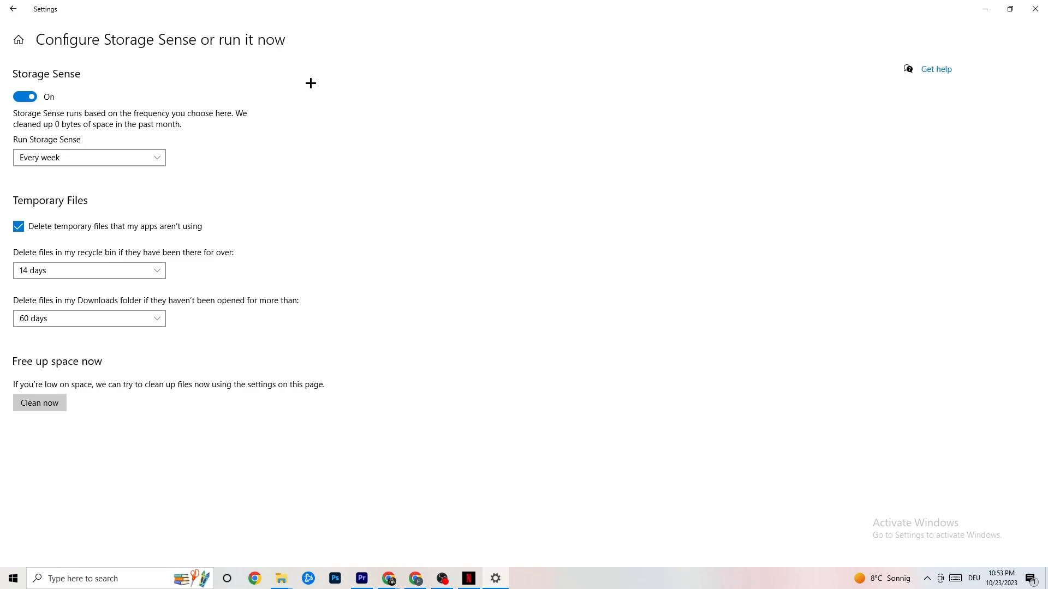
mouse_move(21, 9)
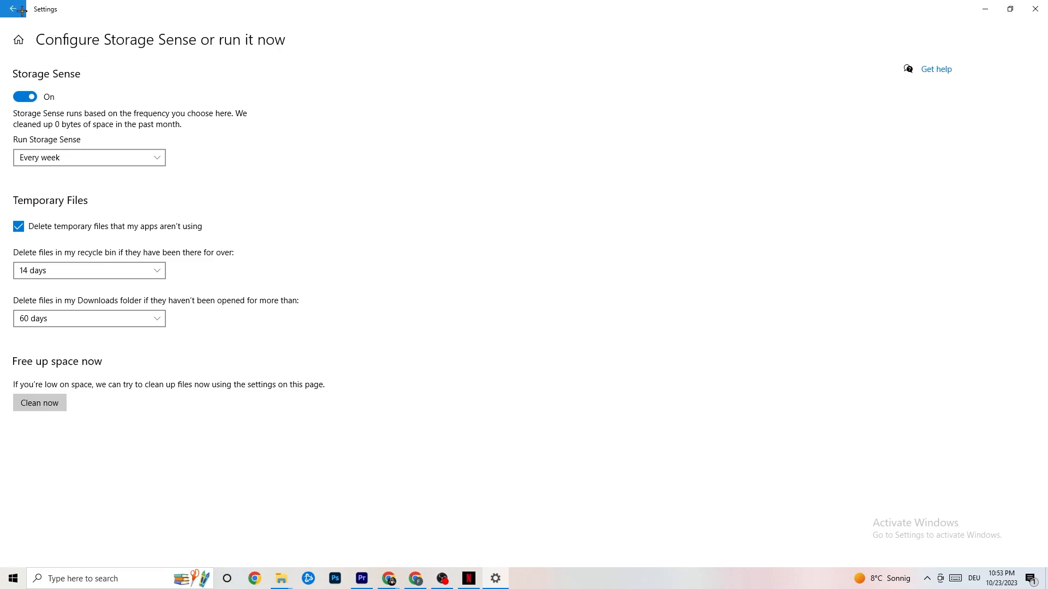
click(12, 9)
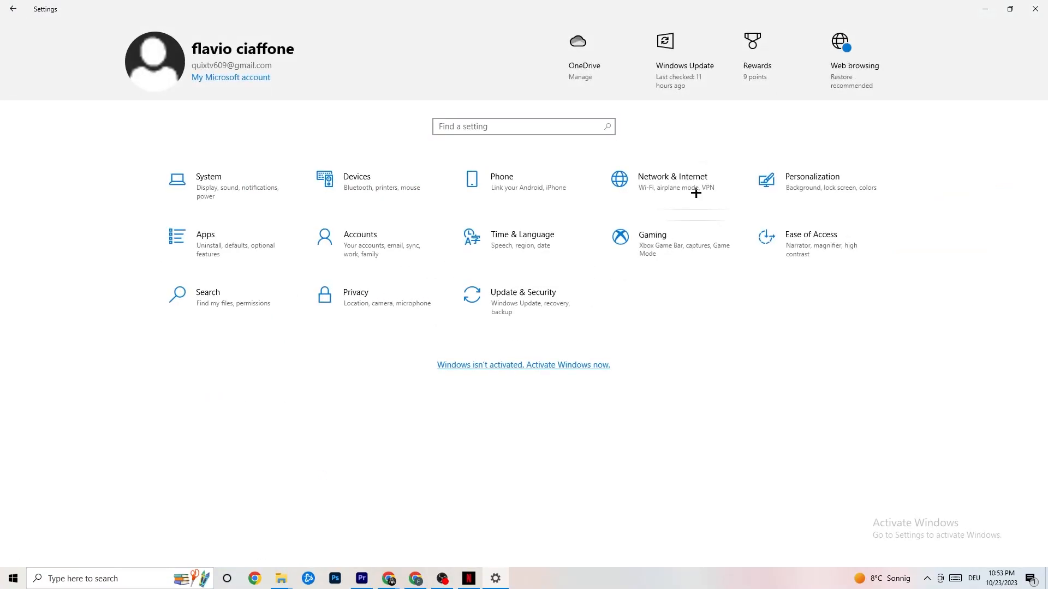
Step: Open the Gaming section's Xbox Game Bar page
click(651, 236)
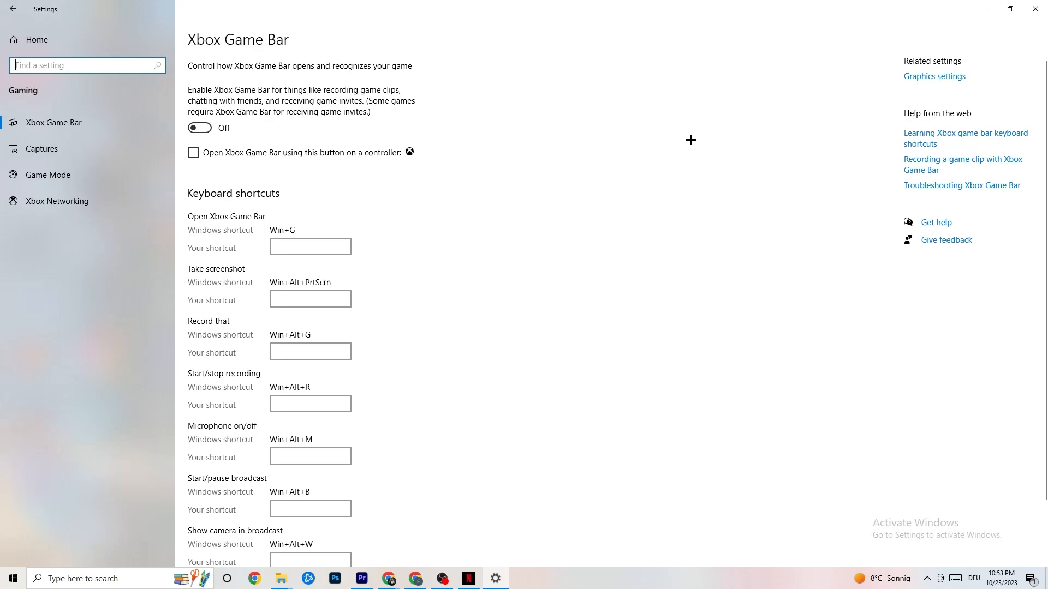
mouse_move(293, 149)
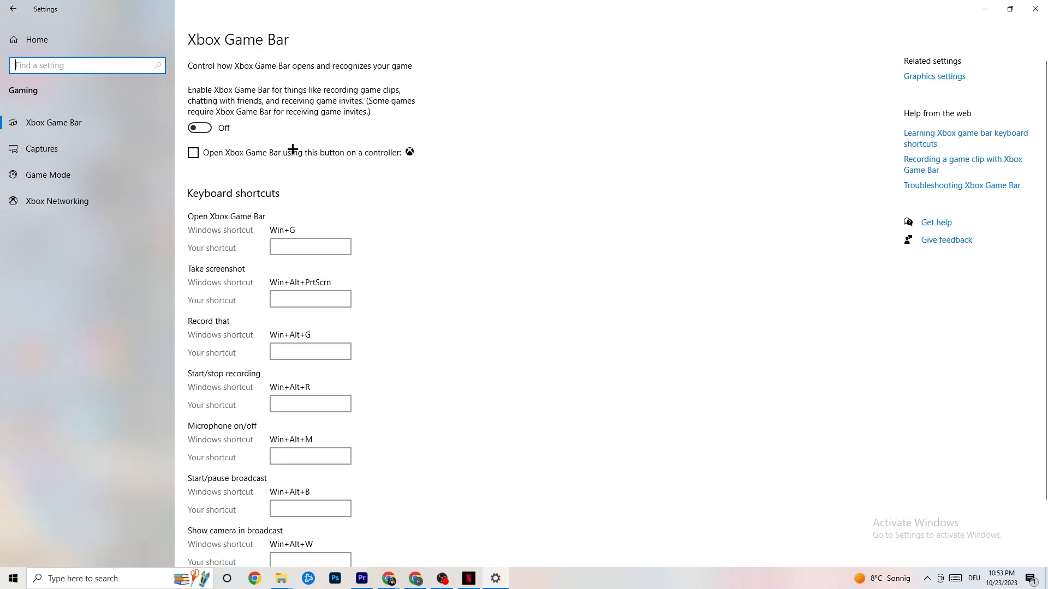
mouse_move(401, 298)
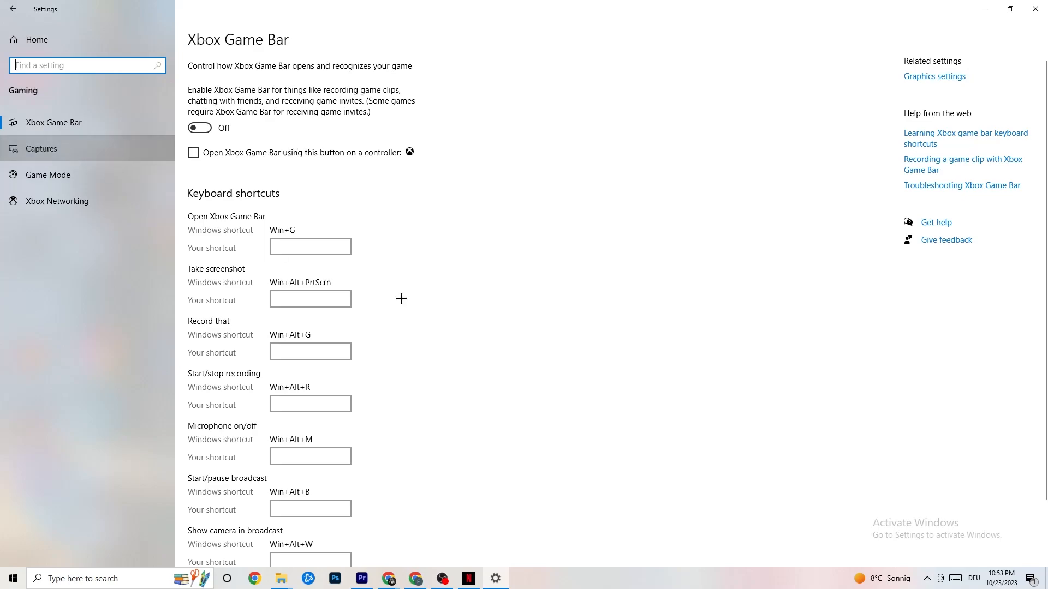
Step: Open the Captures page and check background and audio recording are off
click(41, 149)
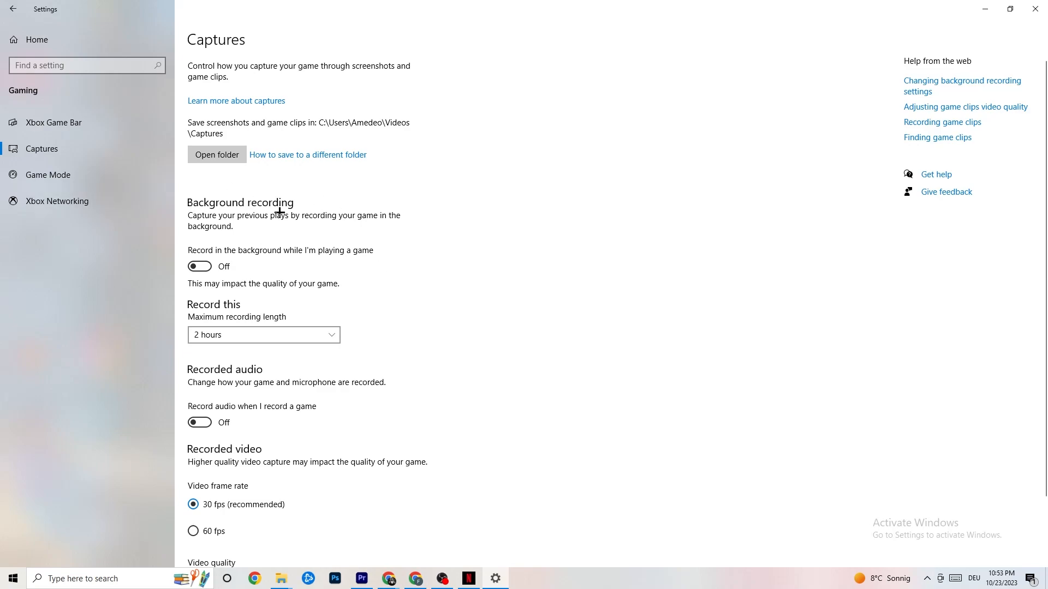
mouse_move(229, 252)
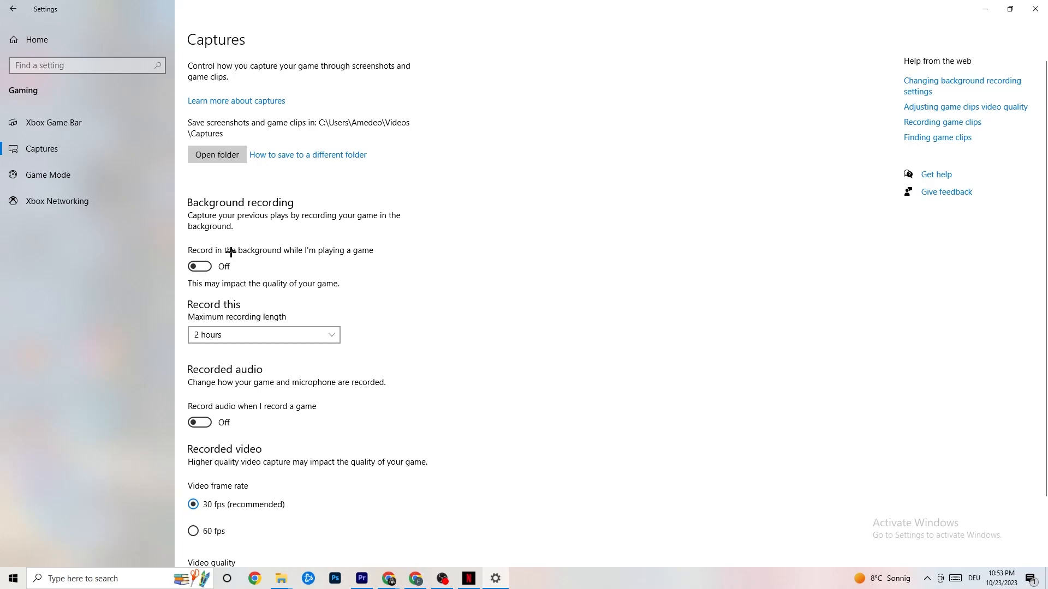
mouse_move(386, 241)
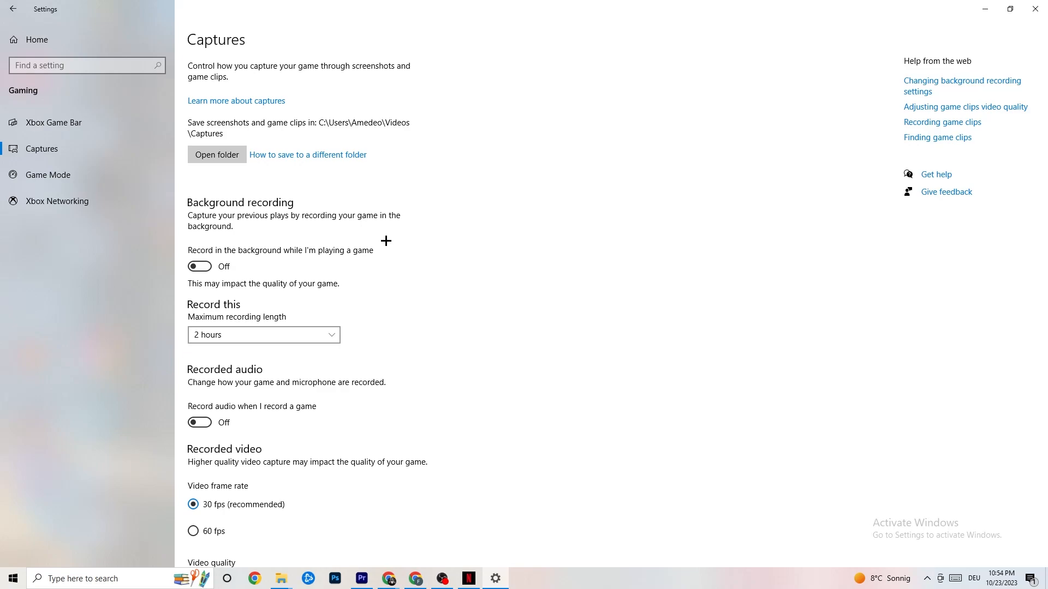
mouse_move(277, 373)
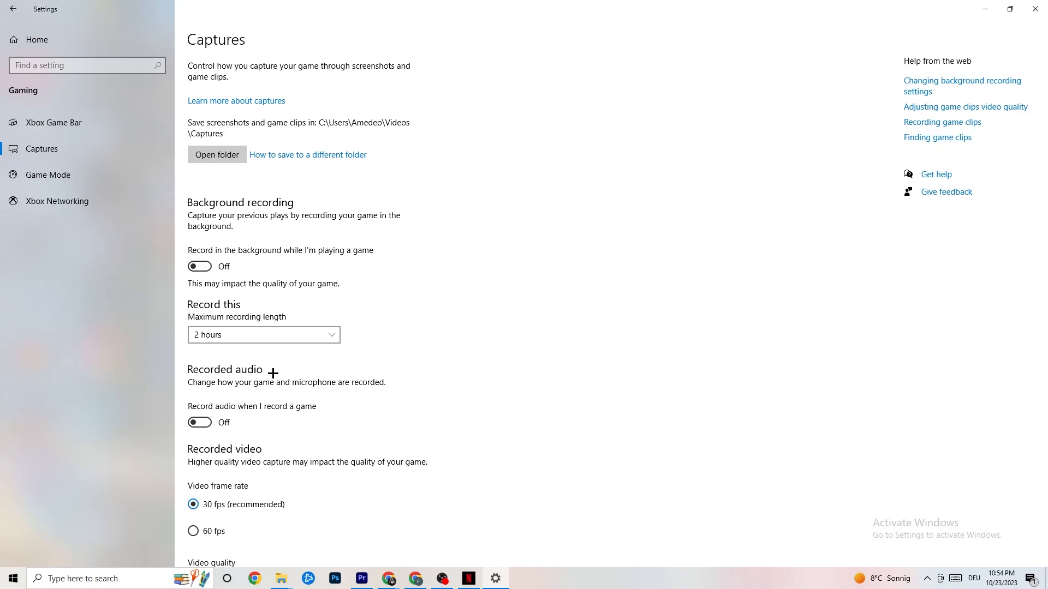
mouse_move(255, 366)
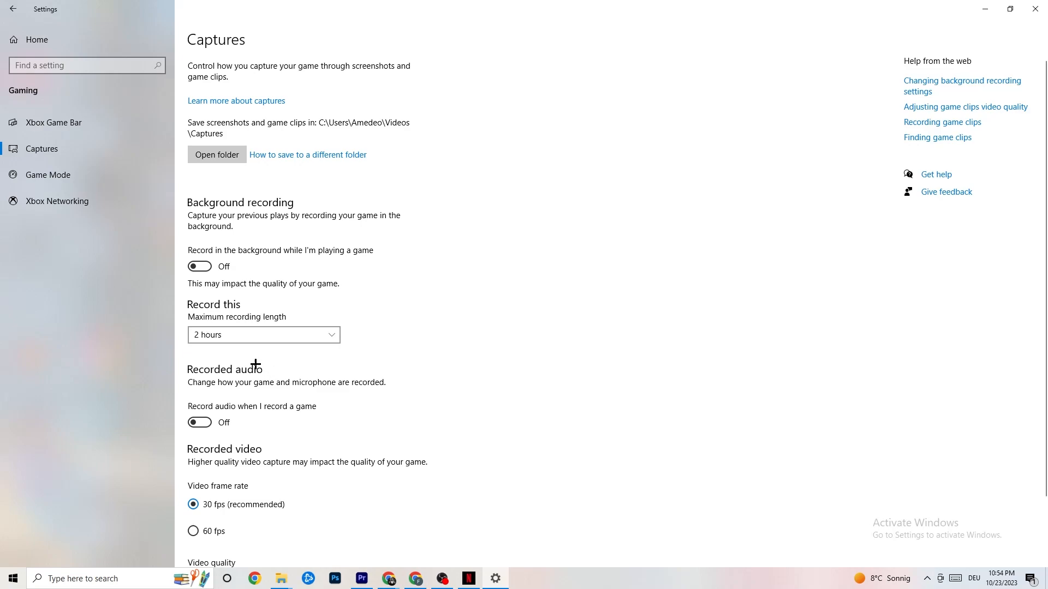
mouse_move(157, 294)
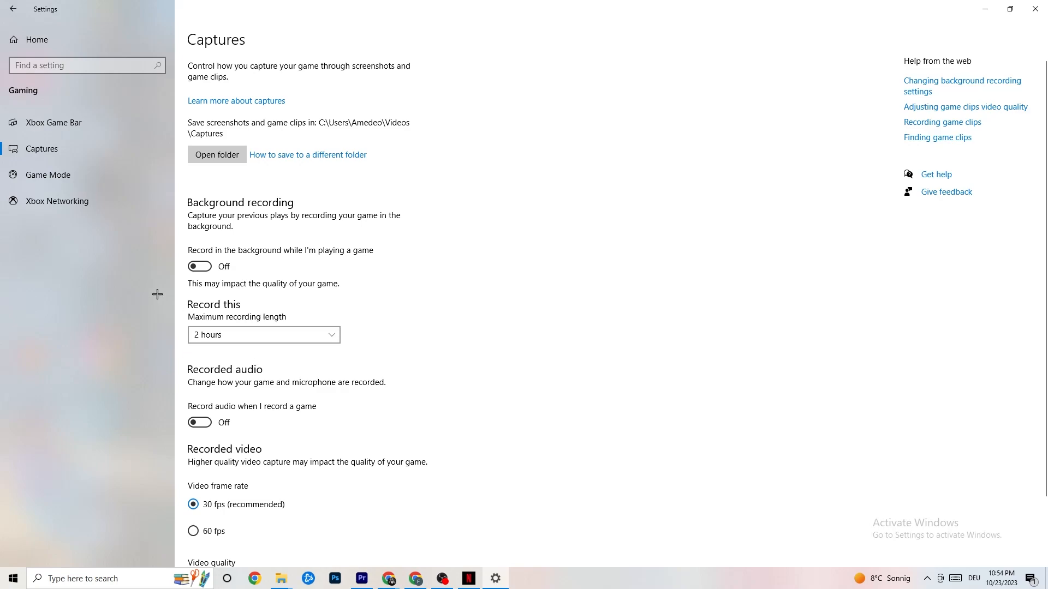
click(48, 175)
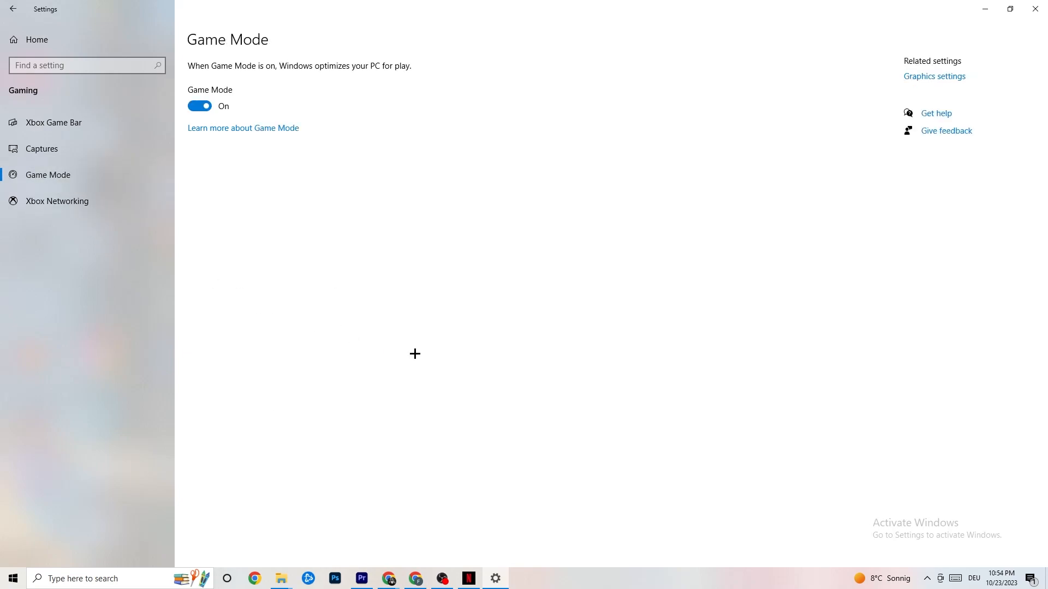
mouse_move(365, 337)
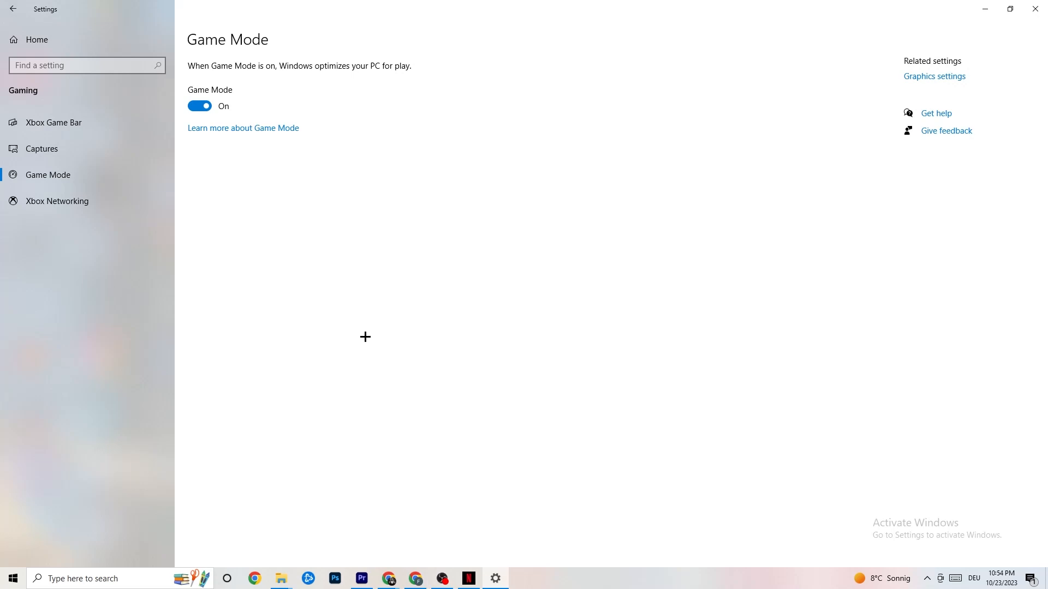
mouse_move(139, 175)
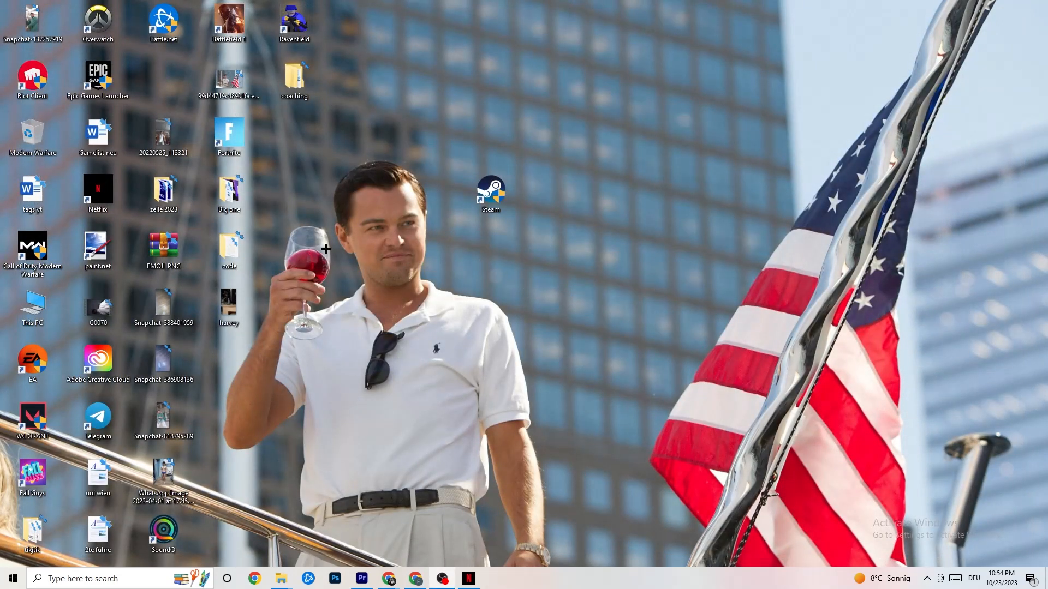
mouse_move(365, 274)
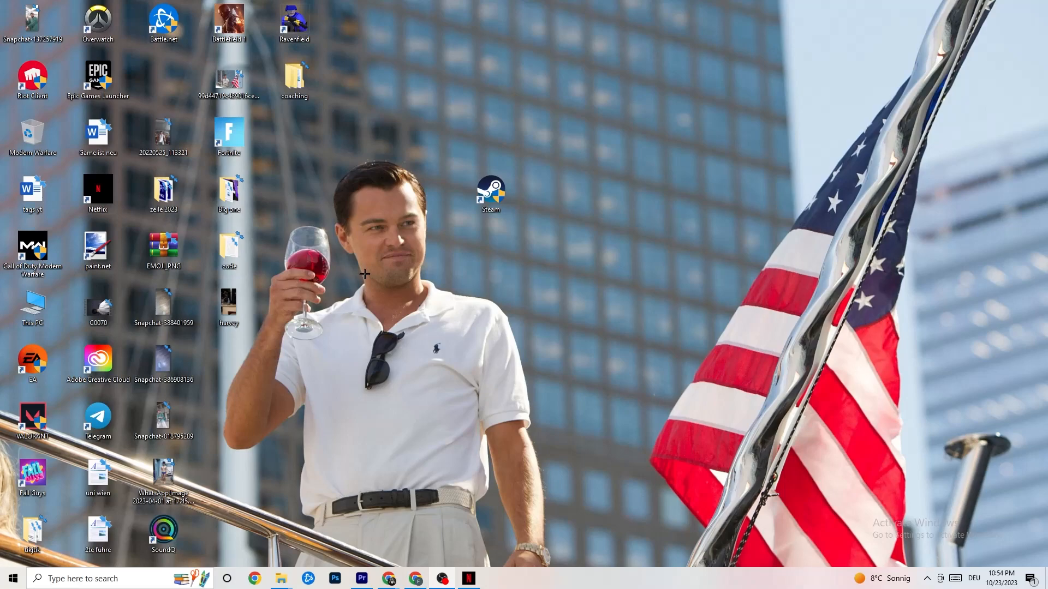
mouse_move(501, 435)
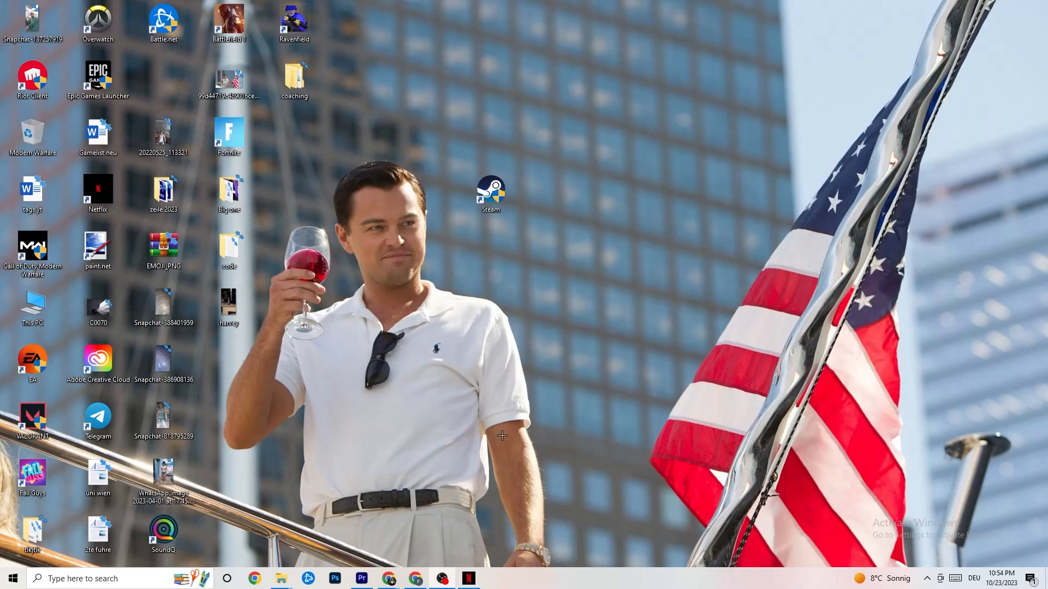
Step: Launch Task Manager from the taskbar's right-click menu
right_click(535, 578)
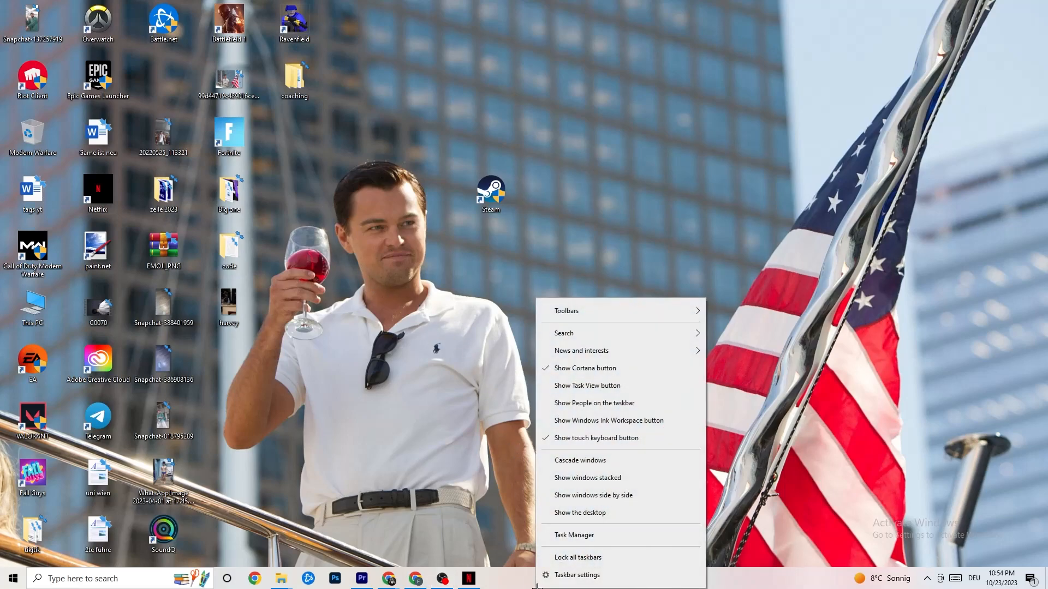
click(596, 155)
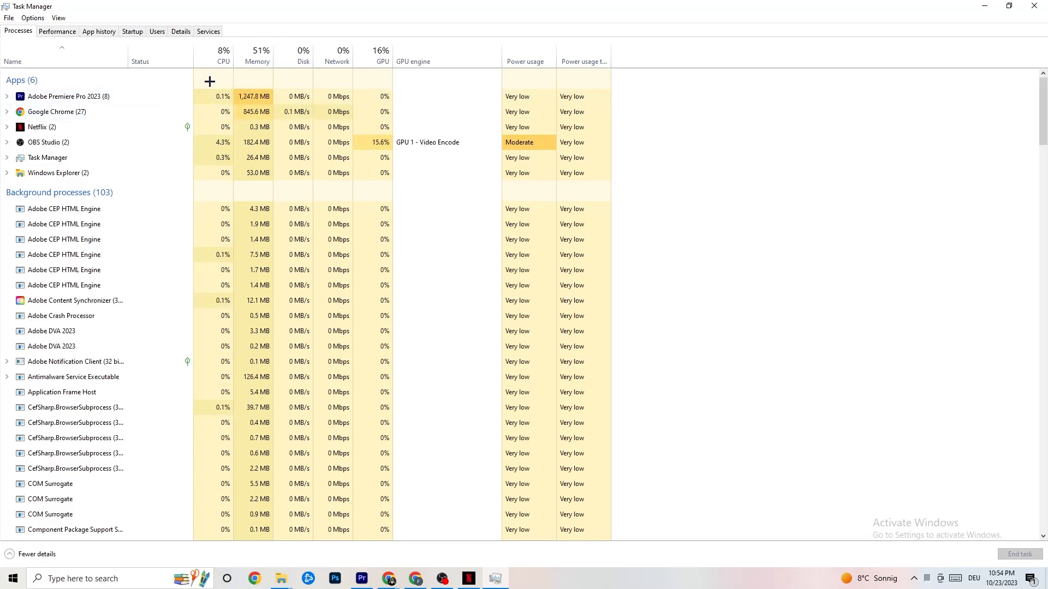
mouse_move(382, 57)
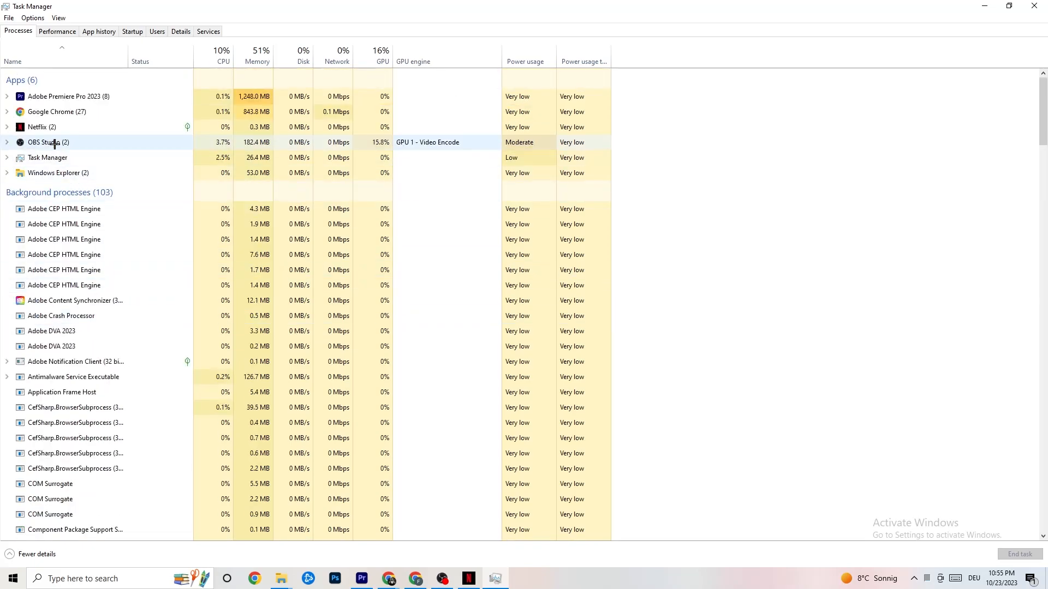
Step: Switch Task Manager to the Details tab listing processes with PIDs and status
right_click(42, 127)
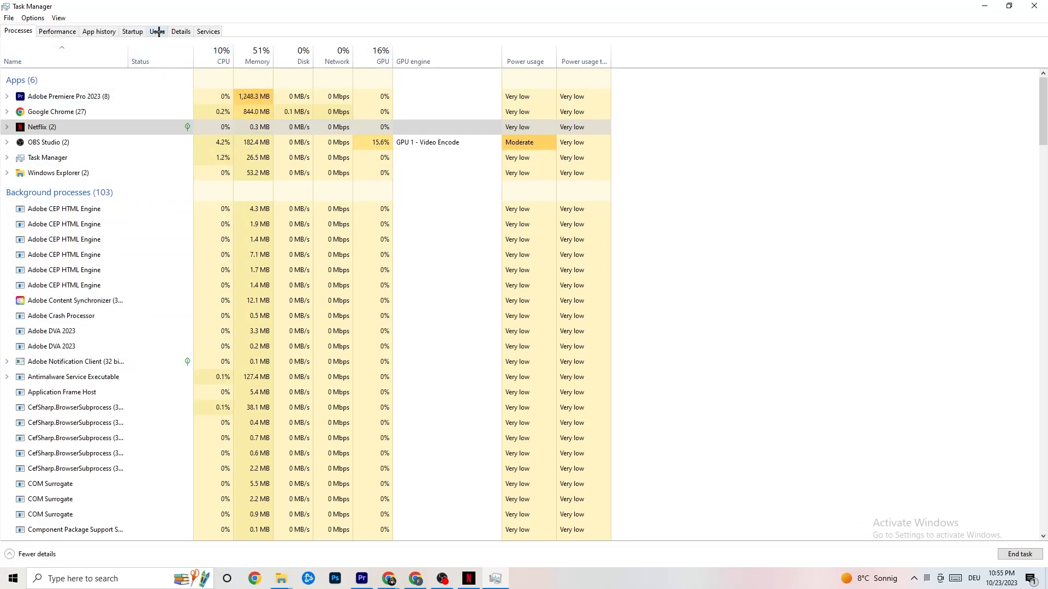
click(180, 30)
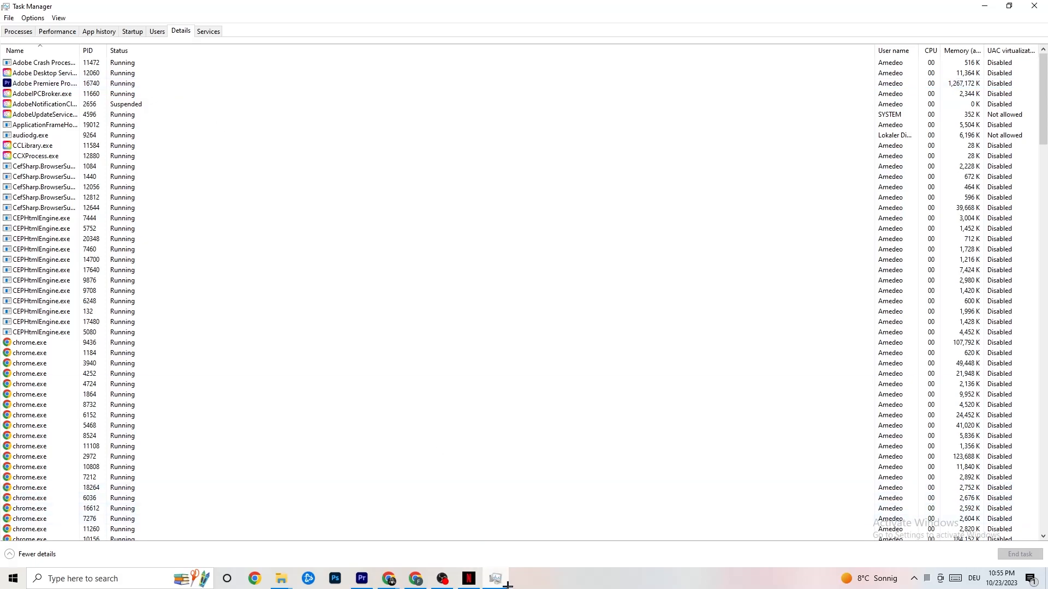
Step: Show the priority options for the Adobe Premiere Pro process in the Details list
click(39, 83)
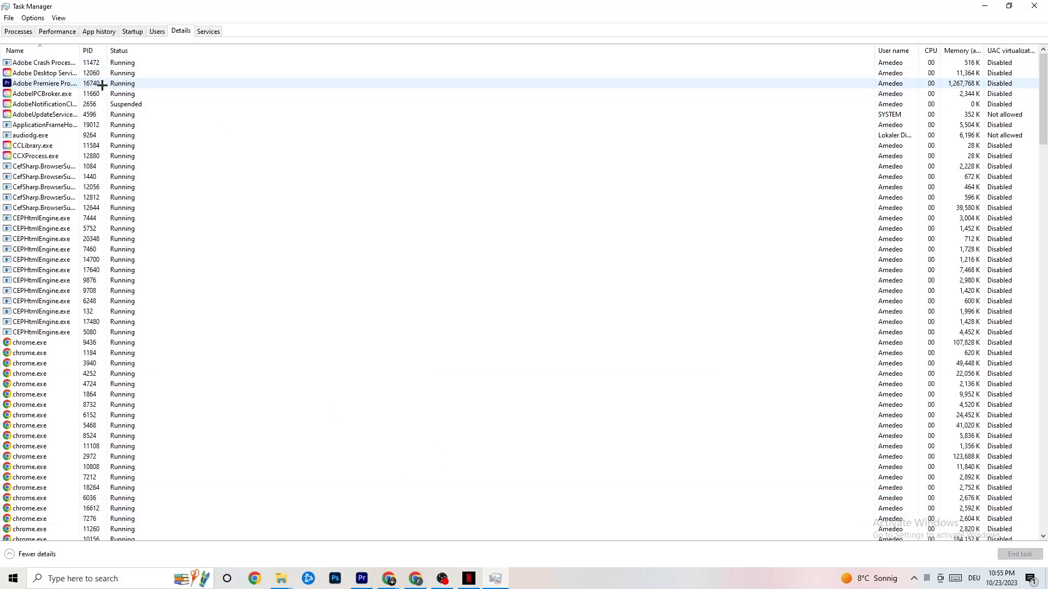
right_click(44, 83)
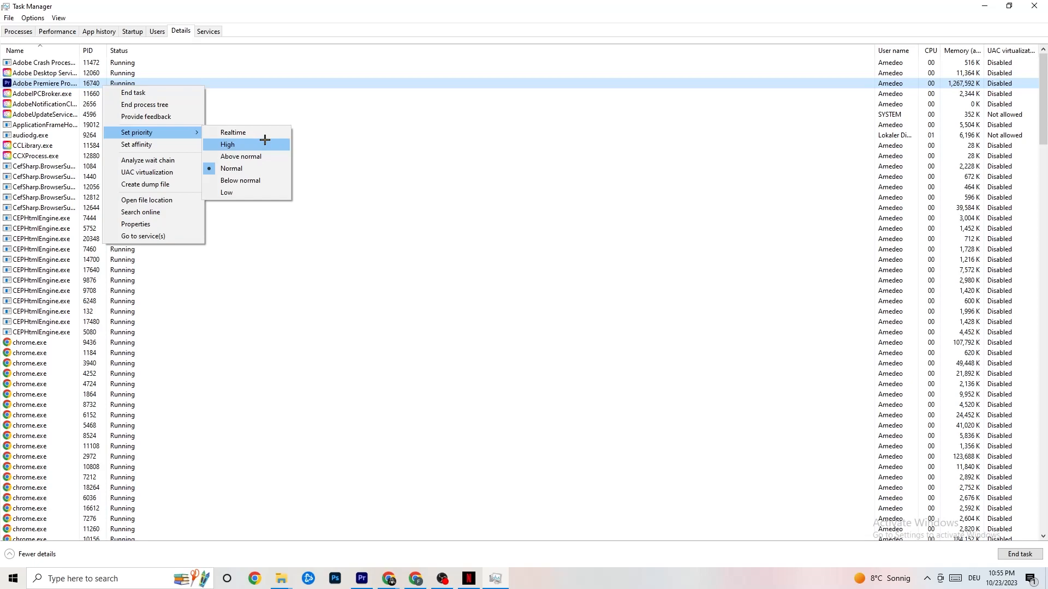
mouse_move(435, 124)
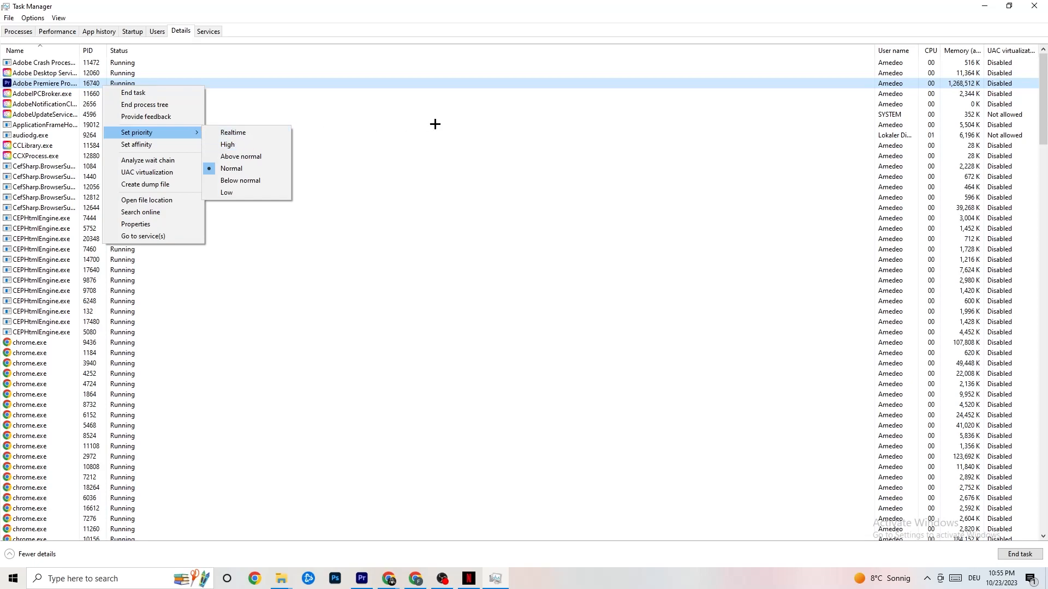
mouse_move(422, 114)
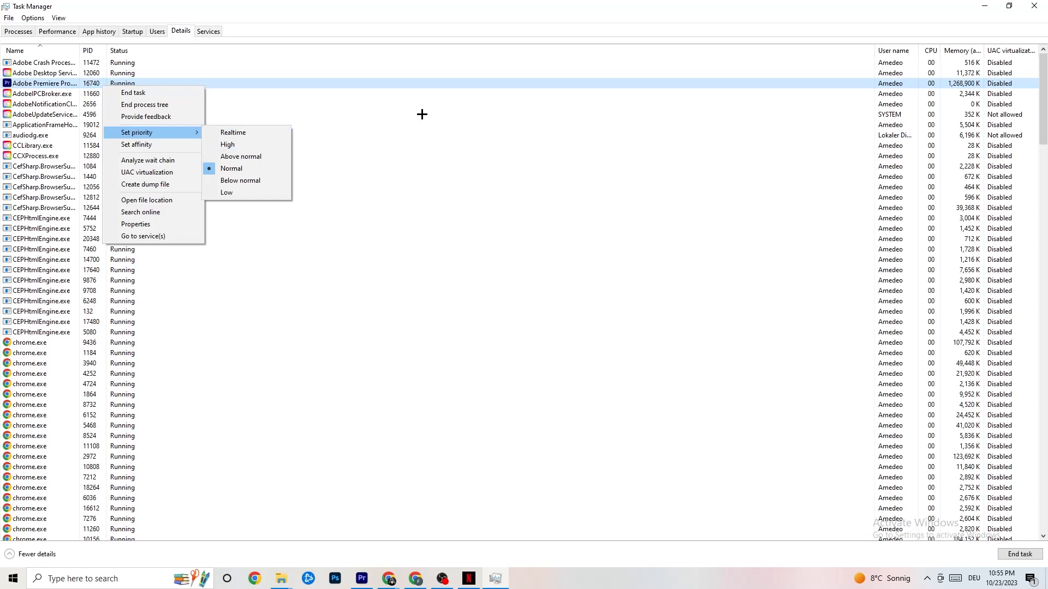
mouse_move(567, 128)
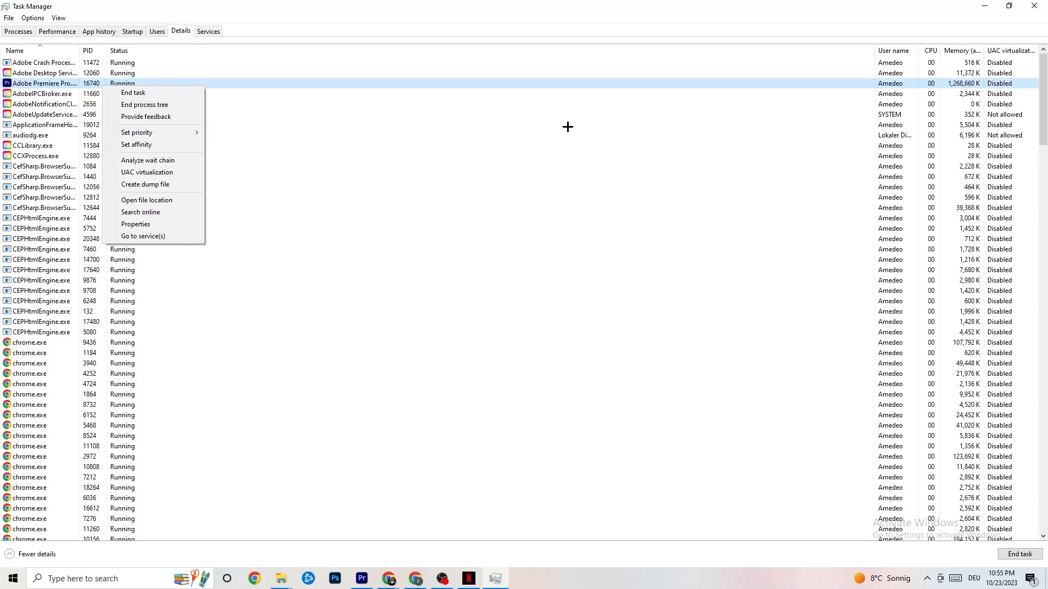
mouse_move(229, 119)
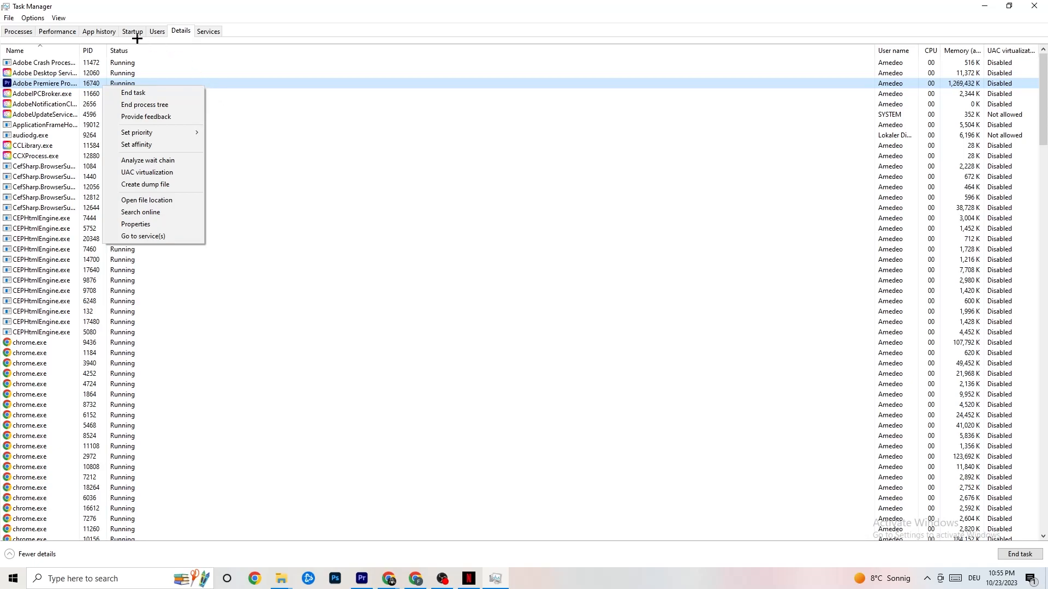
Step: Review Enable/Disable options for the Google Drive and Portrait Displays startup entries, then close Task Manager
click(132, 31)
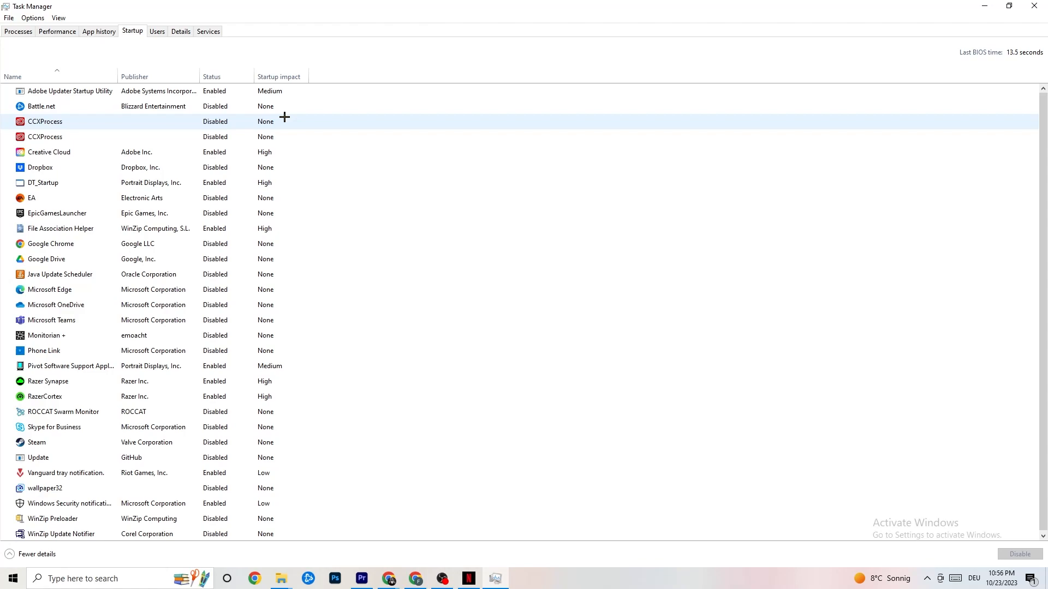
mouse_move(239, 113)
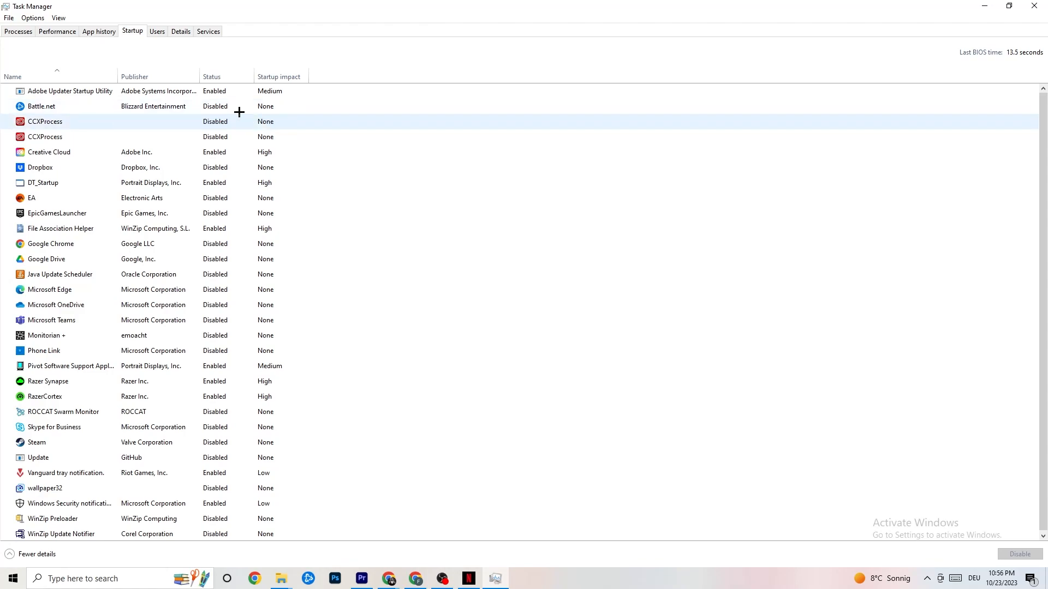
click(41, 107)
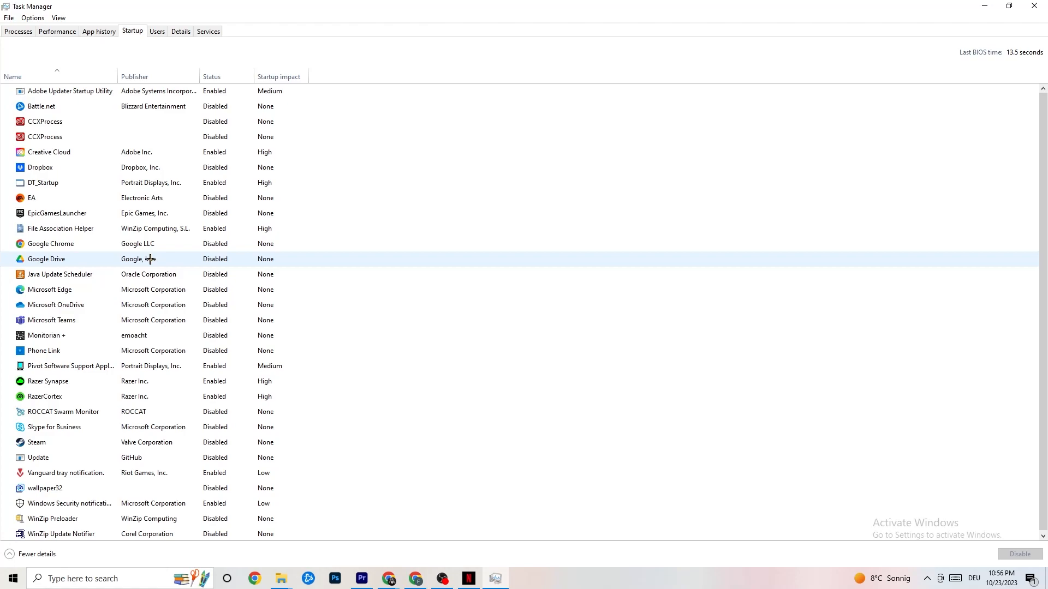
right_click(46, 259)
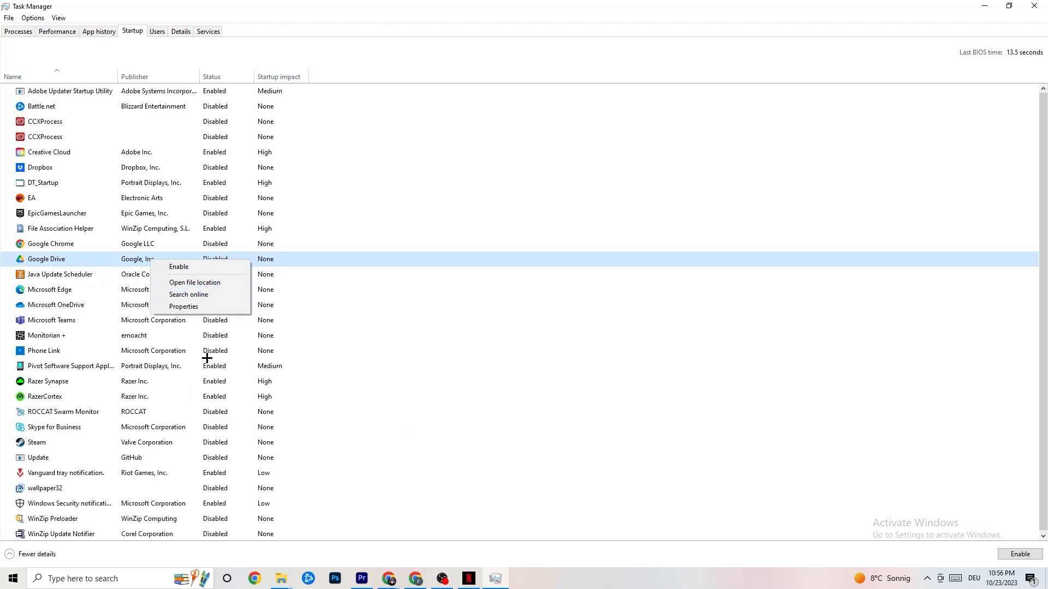
right_click(70, 365)
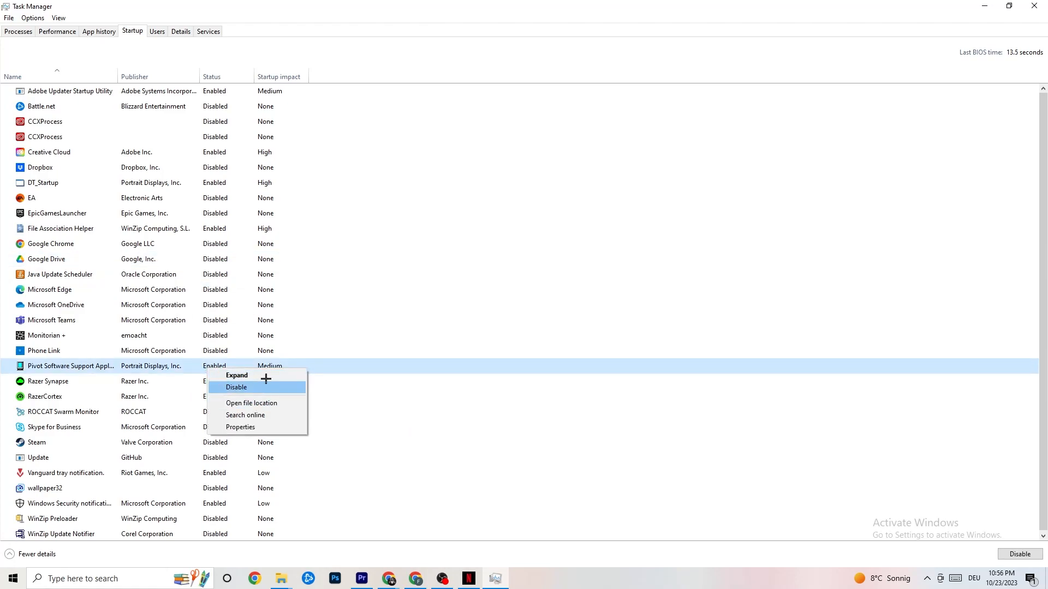
mouse_move(423, 17)
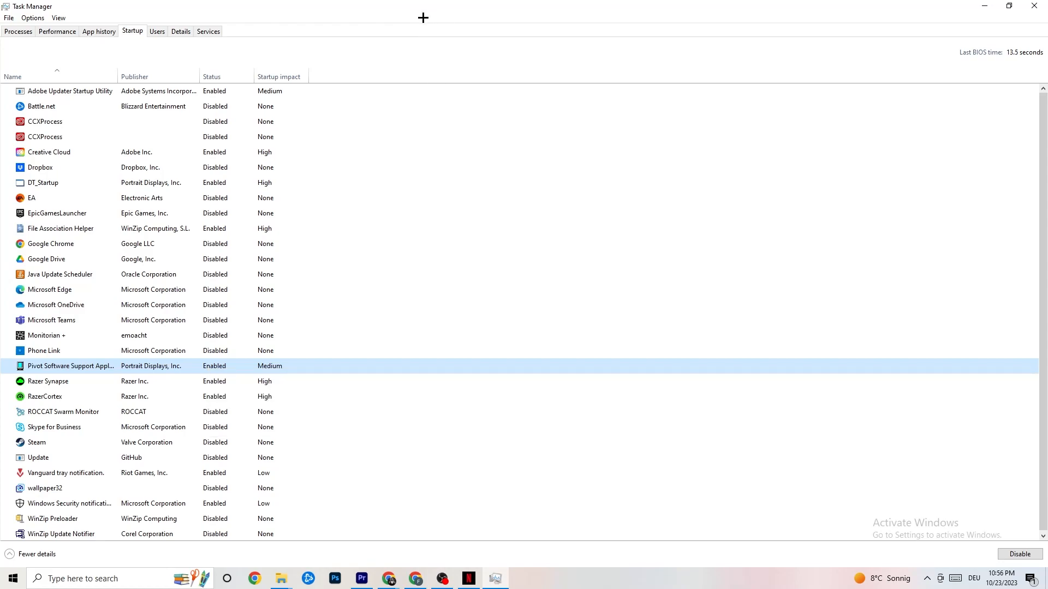
mouse_move(439, 59)
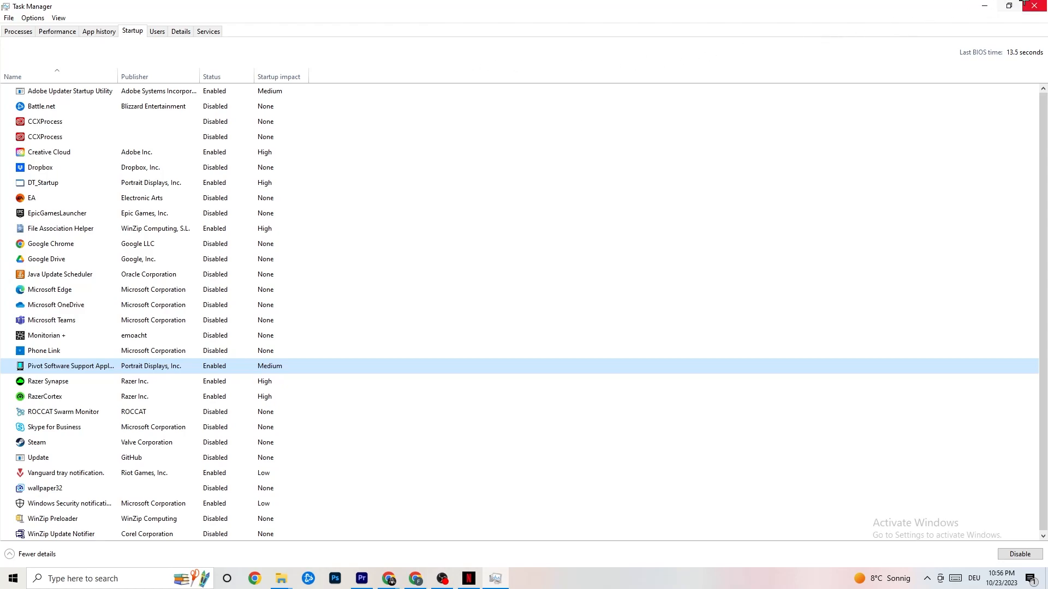
click(1010, 6)
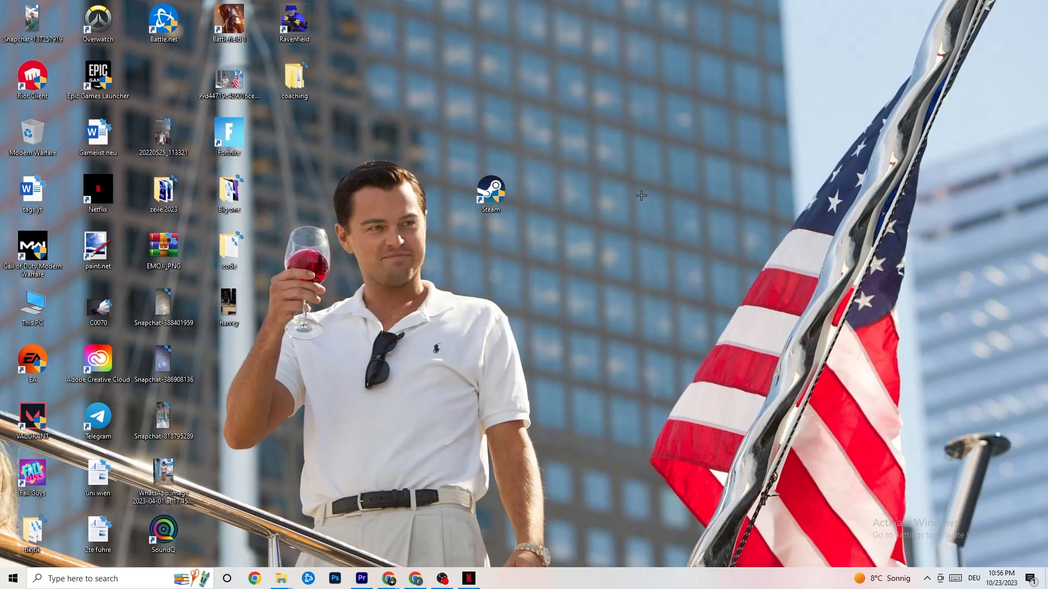
mouse_move(640, 196)
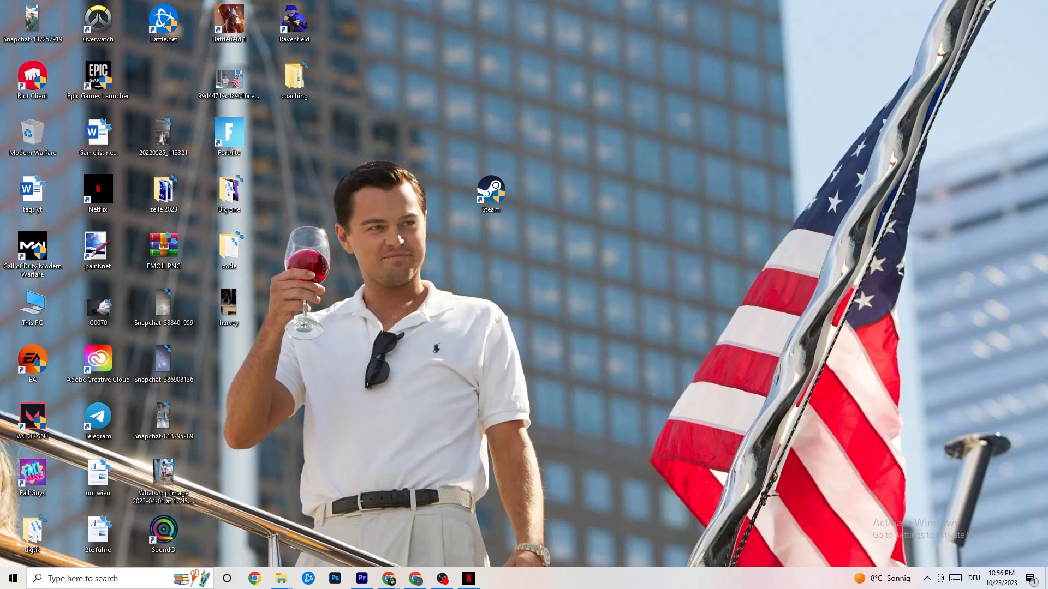